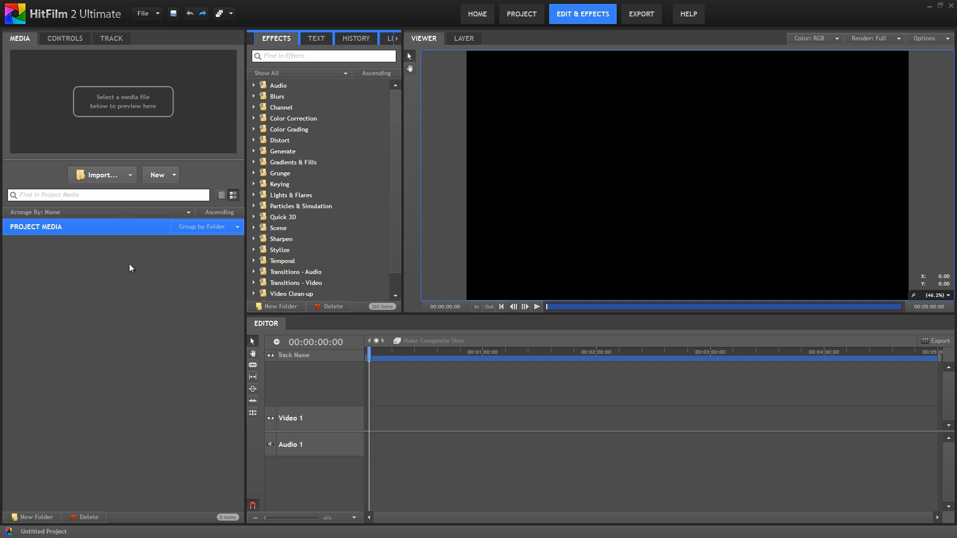
pyautogui.moveTo(254, 207)
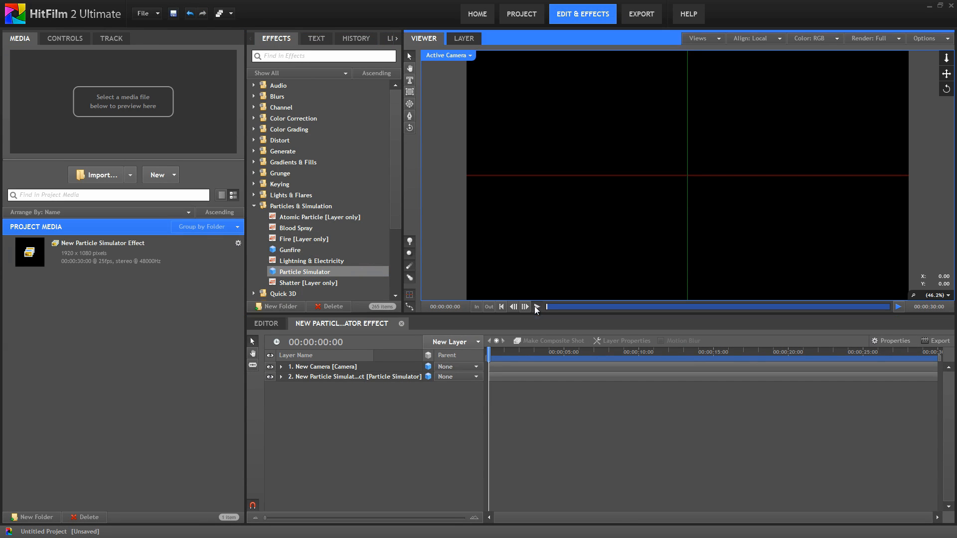
# - Play the new particle simulator shot to preview its default white burst
pyautogui.click(534, 307)
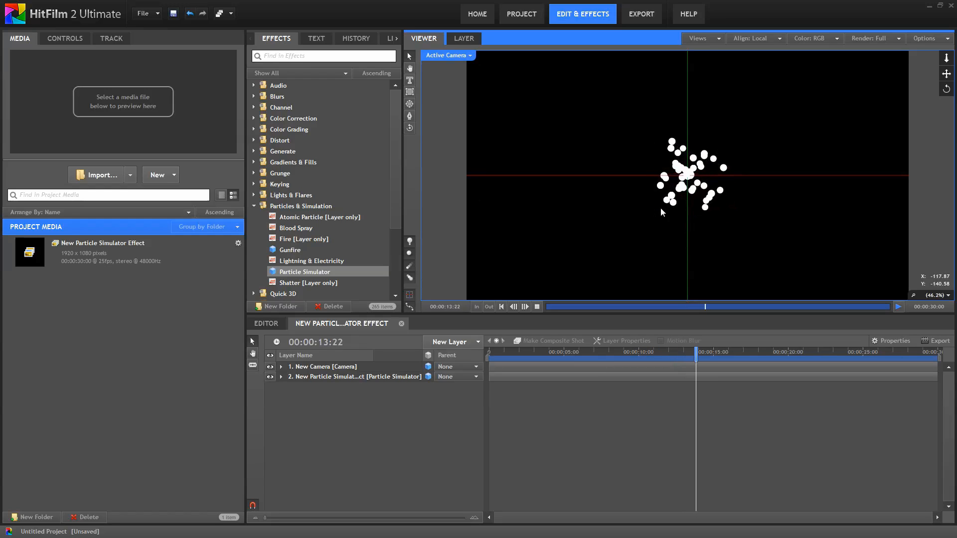
# - Select the simulator layer and expand Emitters > Emitter to show its point shape and random trajectory
pyautogui.click(525, 307)
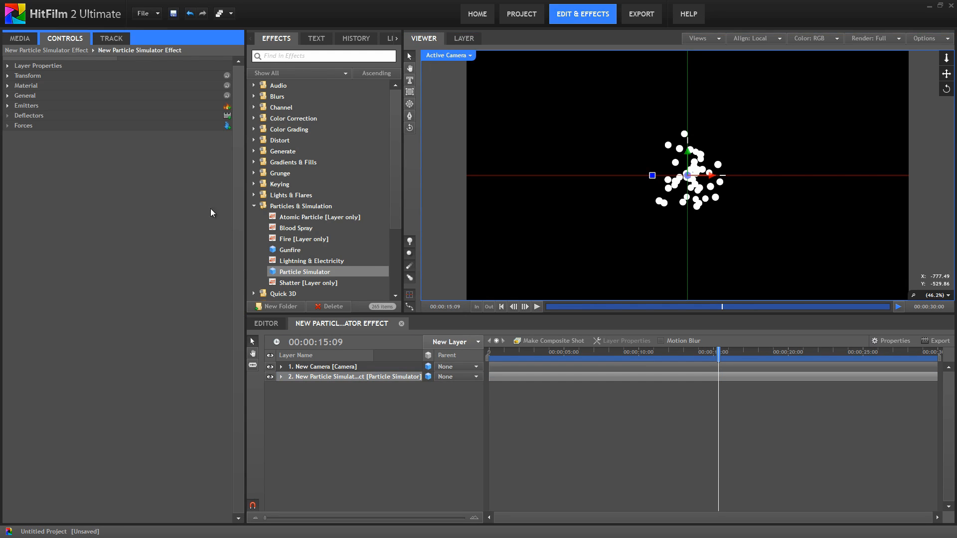
pyautogui.click(7, 105)
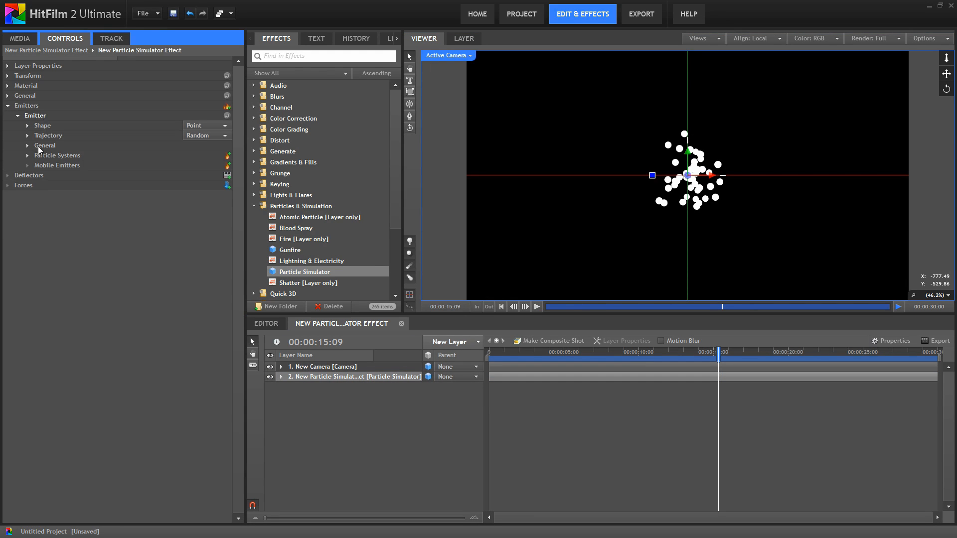
pyautogui.click(56, 155)
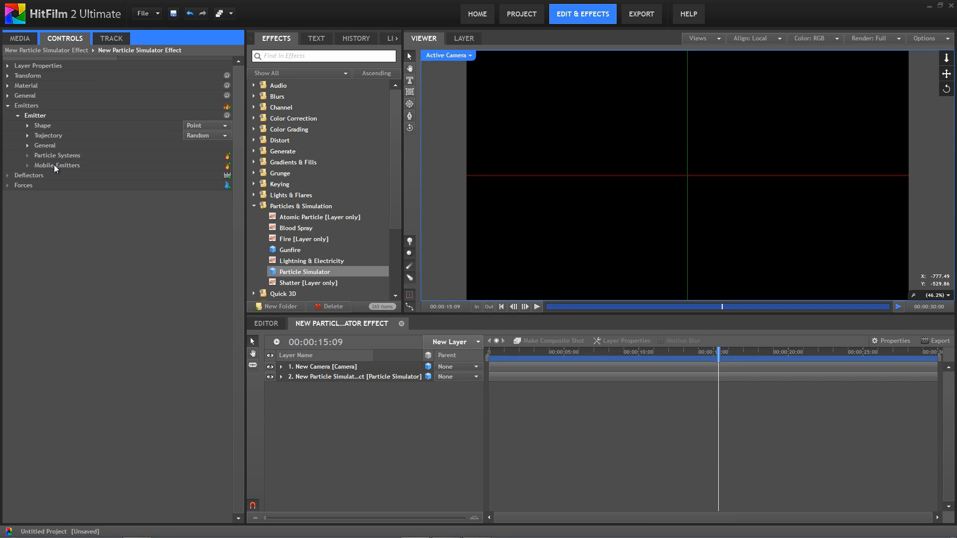
pyautogui.moveTo(230, 172)
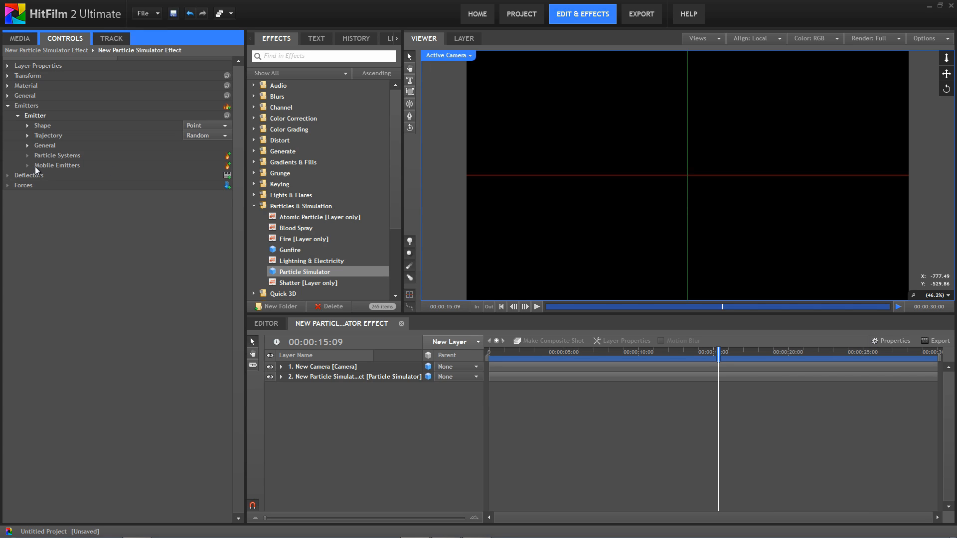
# - Add a mobile emitter to the main emitter and expand its Movement settings, speed 400
pyautogui.click(227, 168)
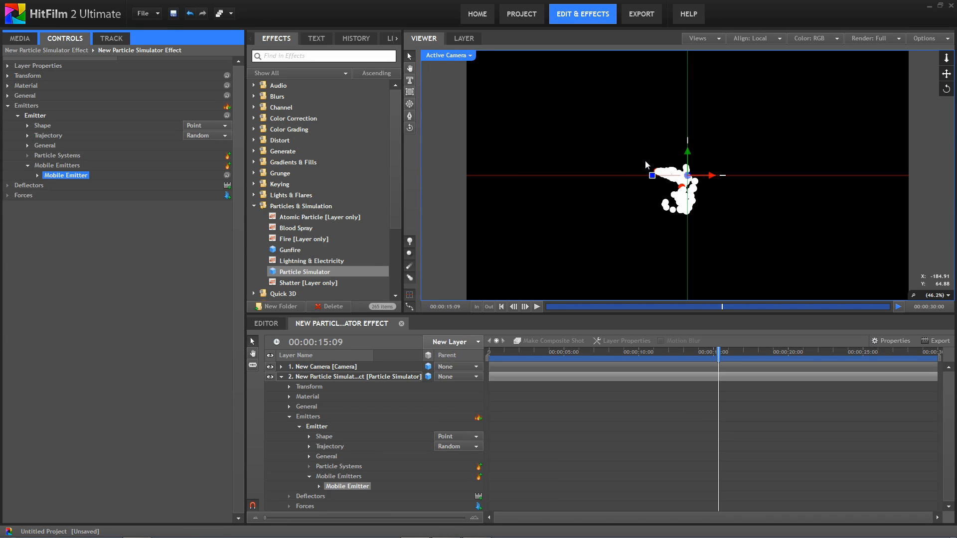
pyautogui.moveTo(641, 171)
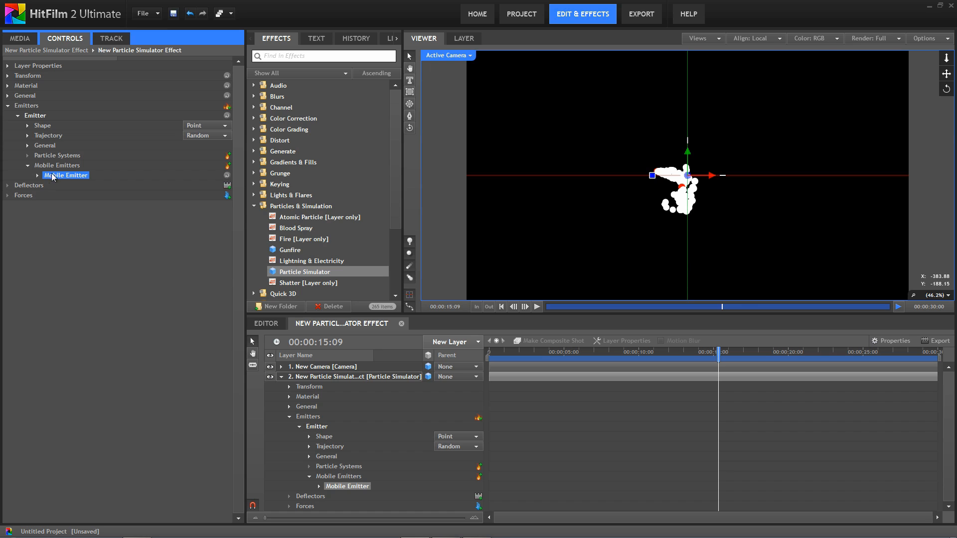
pyautogui.click(37, 175)
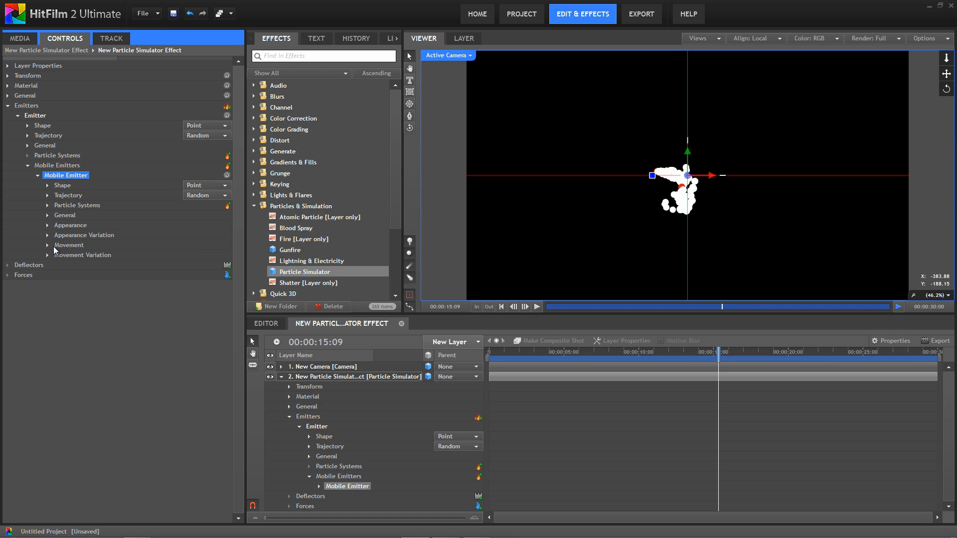
pyautogui.click(47, 245)
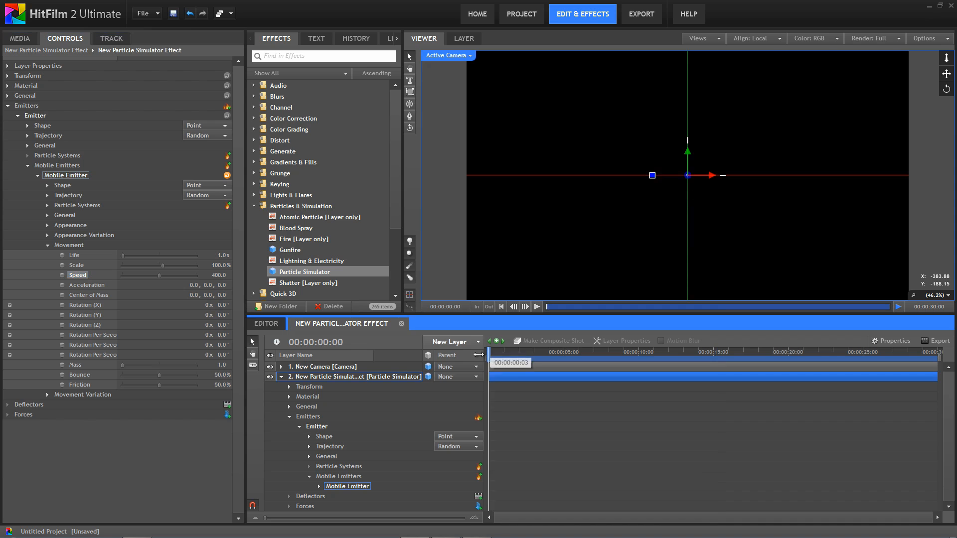
pyautogui.click(535, 307)
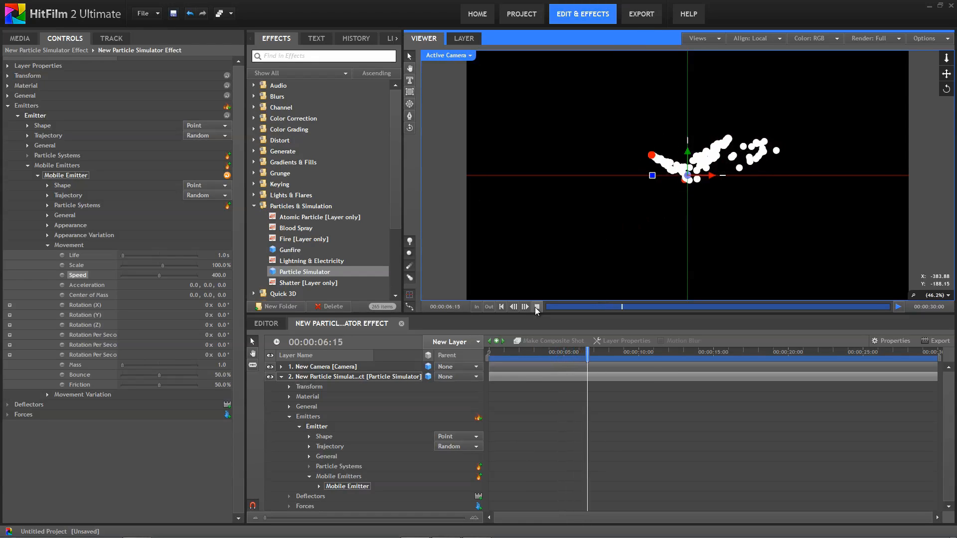
pyautogui.click(536, 306)
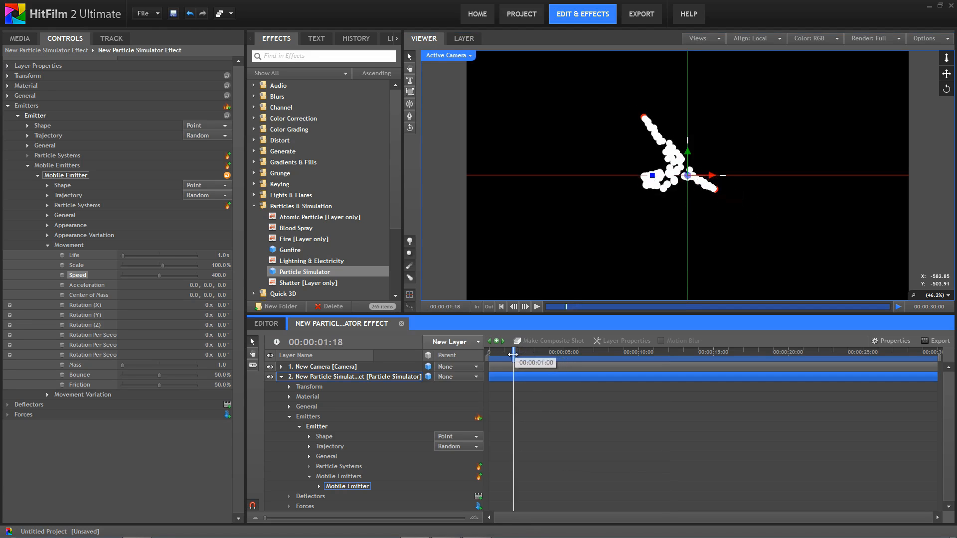
pyautogui.moveTo(515, 351); pyautogui.dragTo(521, 351)
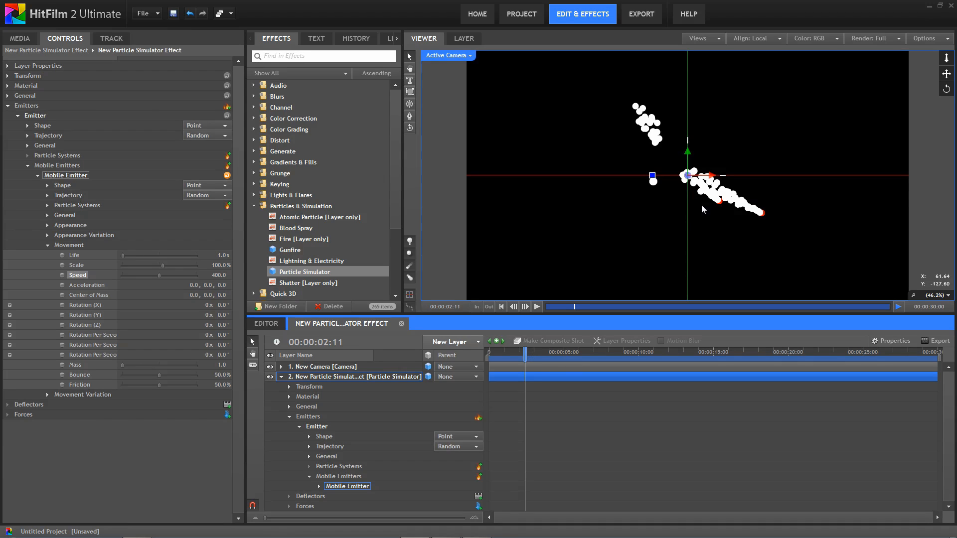
pyautogui.moveTo(720, 206)
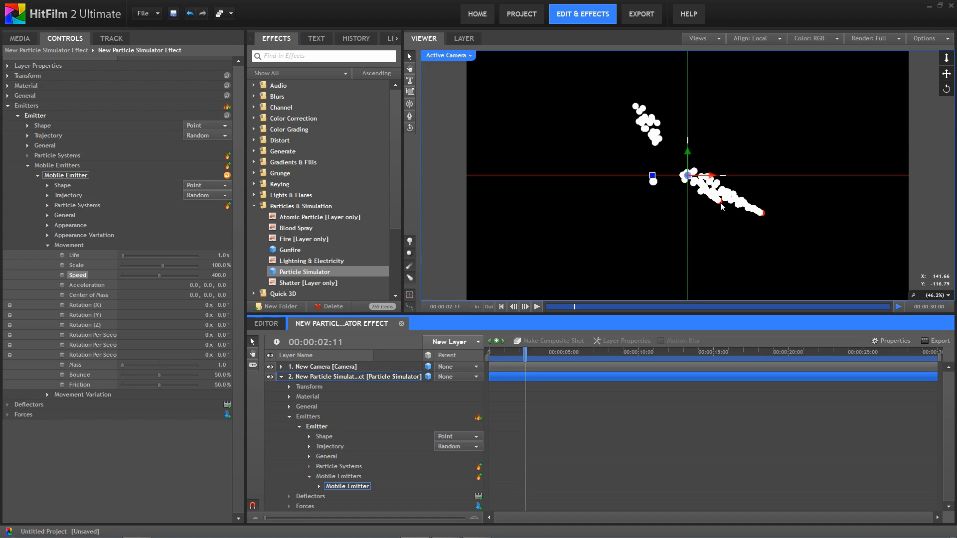
pyautogui.moveTo(738, 207)
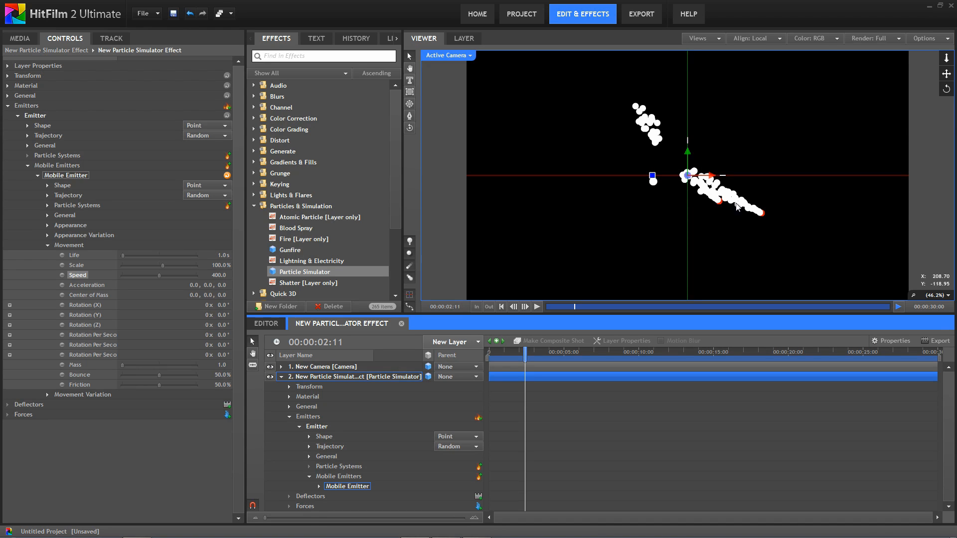
pyautogui.moveTo(738, 205)
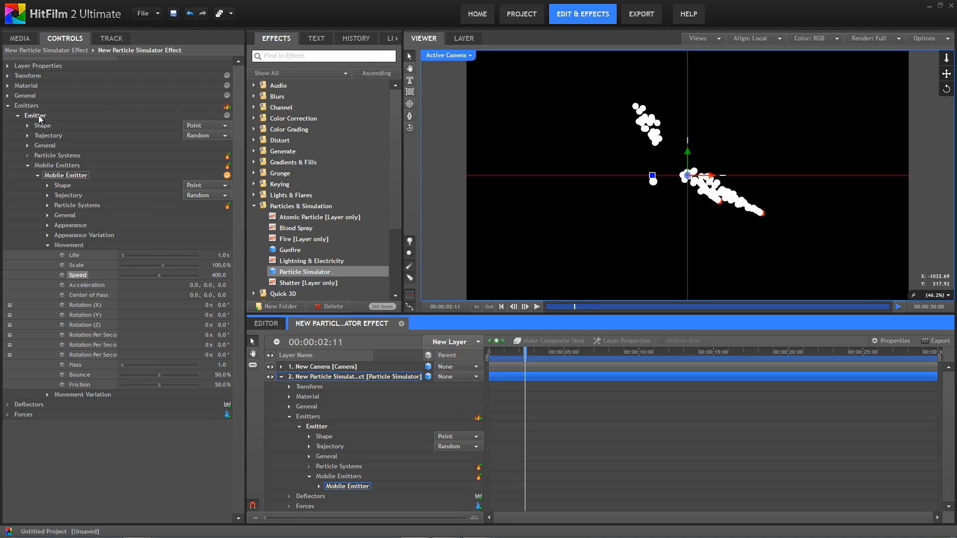
# - Select the mobile emitter and add a particle system of its own to it
pyautogui.click(35, 116)
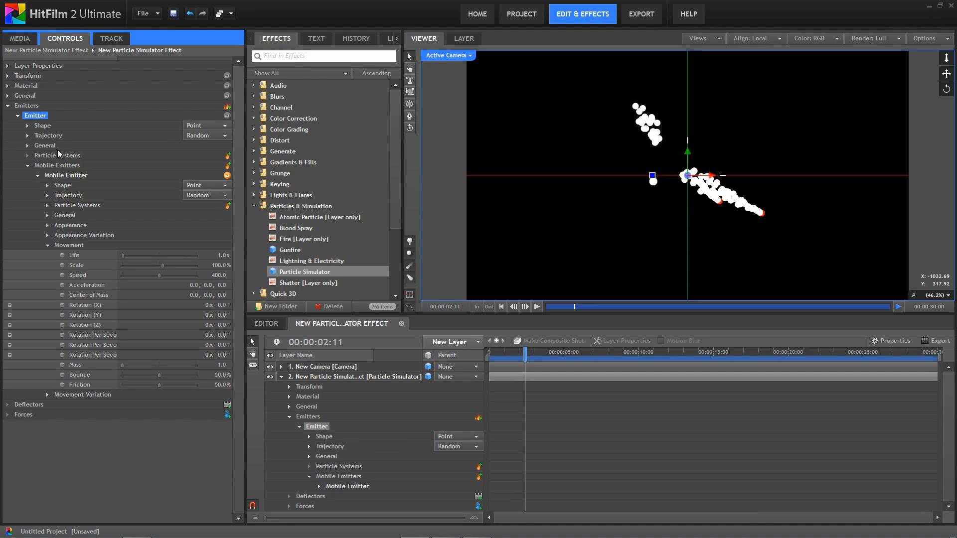
pyautogui.click(66, 176)
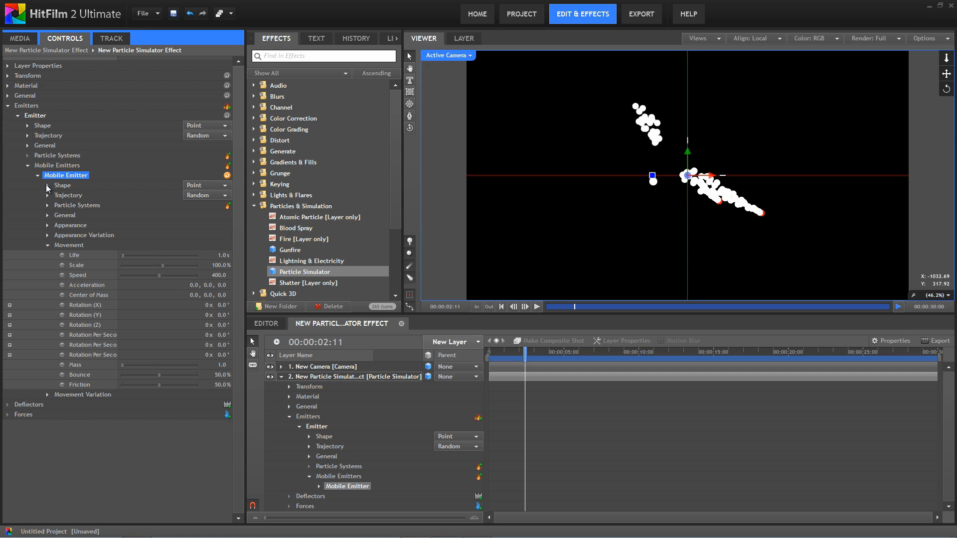
pyautogui.moveTo(716, 203)
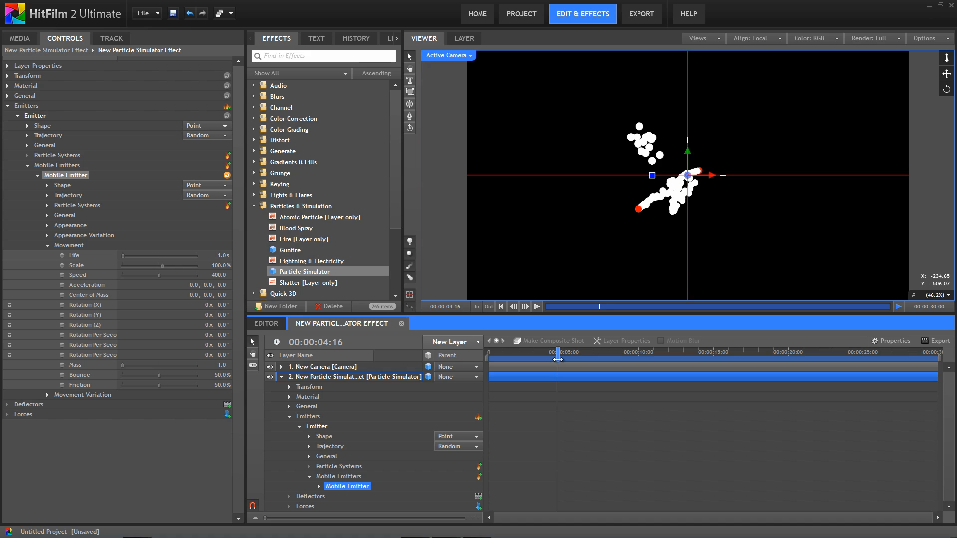
pyautogui.click(35, 115)
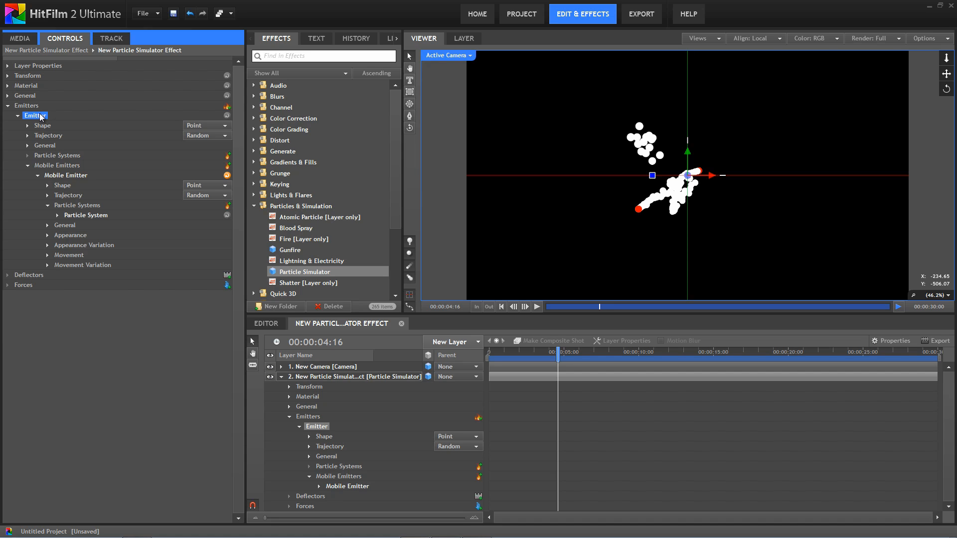
# - Rename the main emitter Center Burst and the mobile emitter Missiles
pyautogui.click(86, 215)
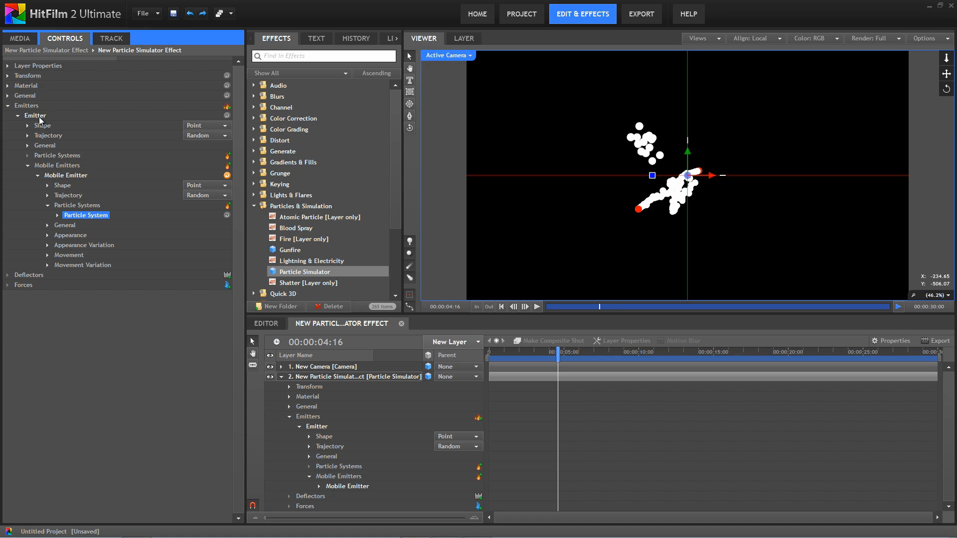
pyautogui.rightClick(34, 115)
pyautogui.write('Center Burst')
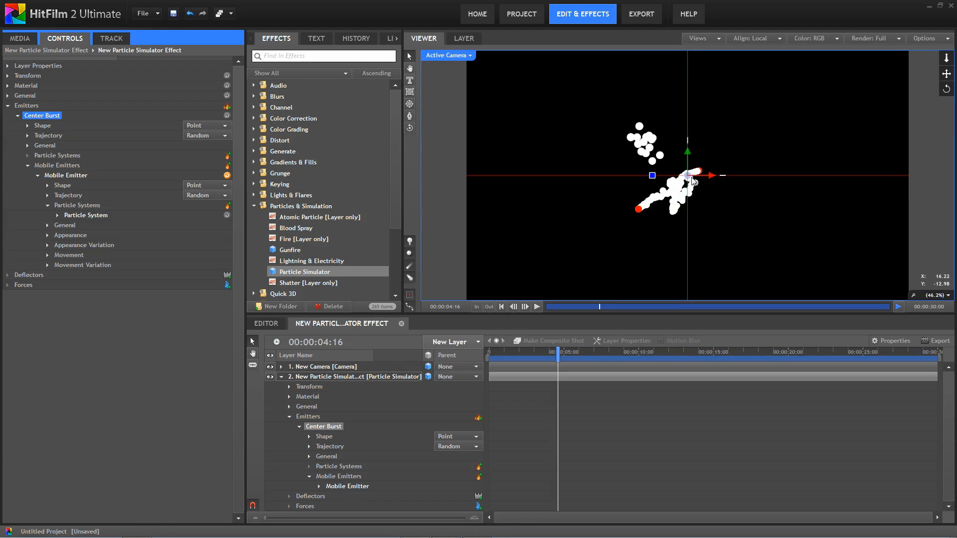
pyautogui.moveTo(823, 197)
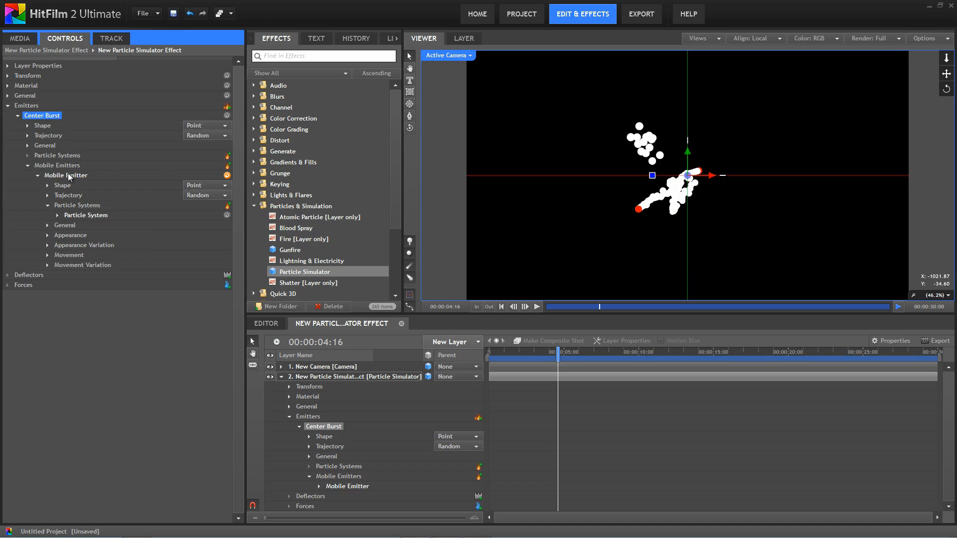
pyautogui.click(66, 175)
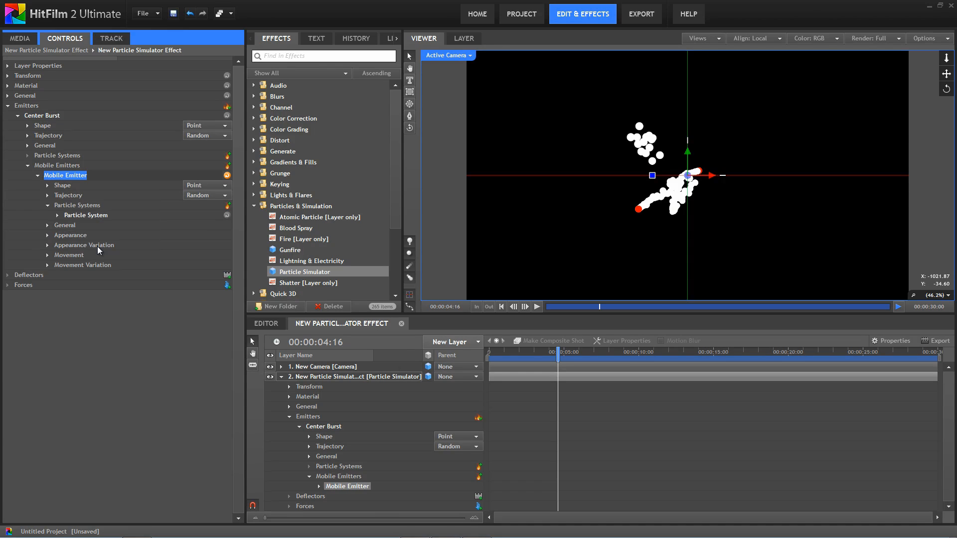
pyautogui.write('Missiles')
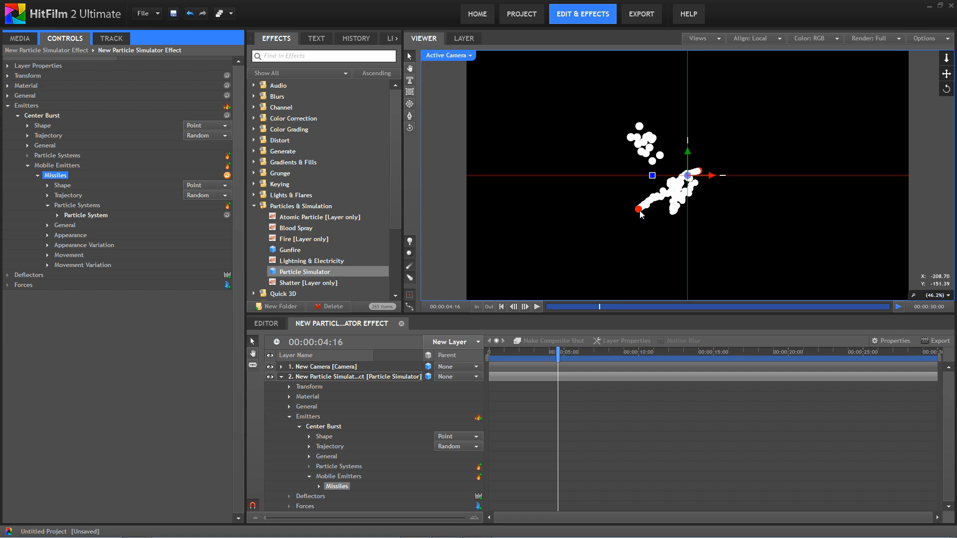
pyautogui.moveTo(677, 185)
pyautogui.write('Sparks')
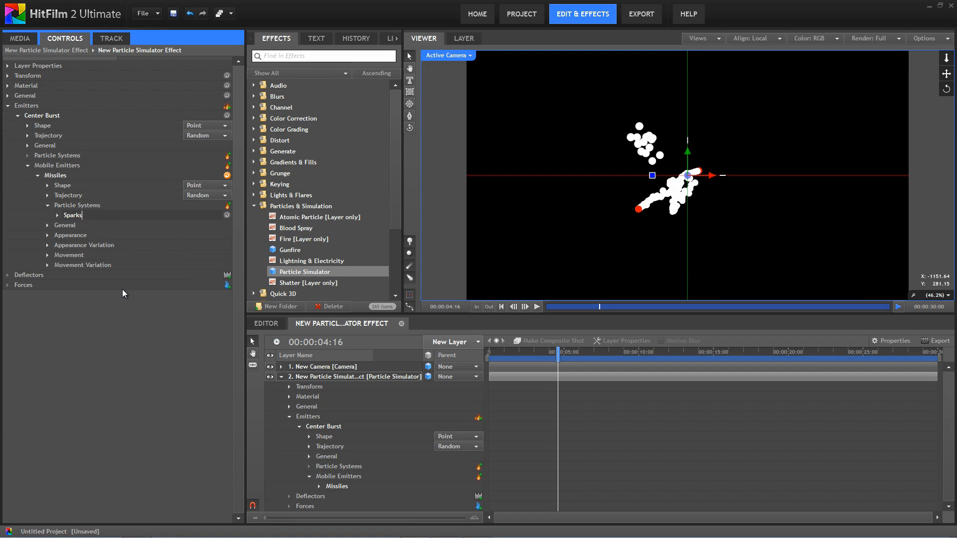
# - Select the Missiles' Sparks particle system and expand its settings
pyautogui.click(72, 215)
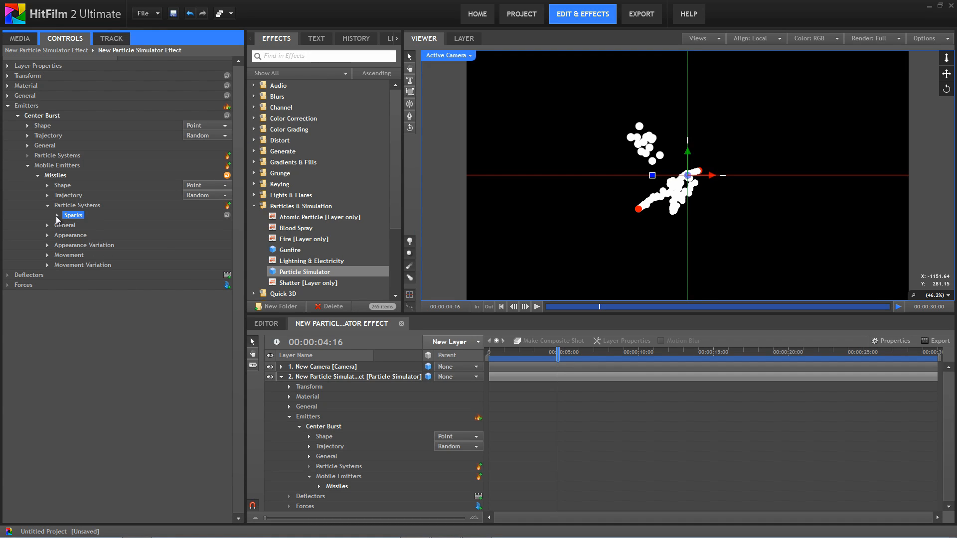
pyautogui.click(47, 215)
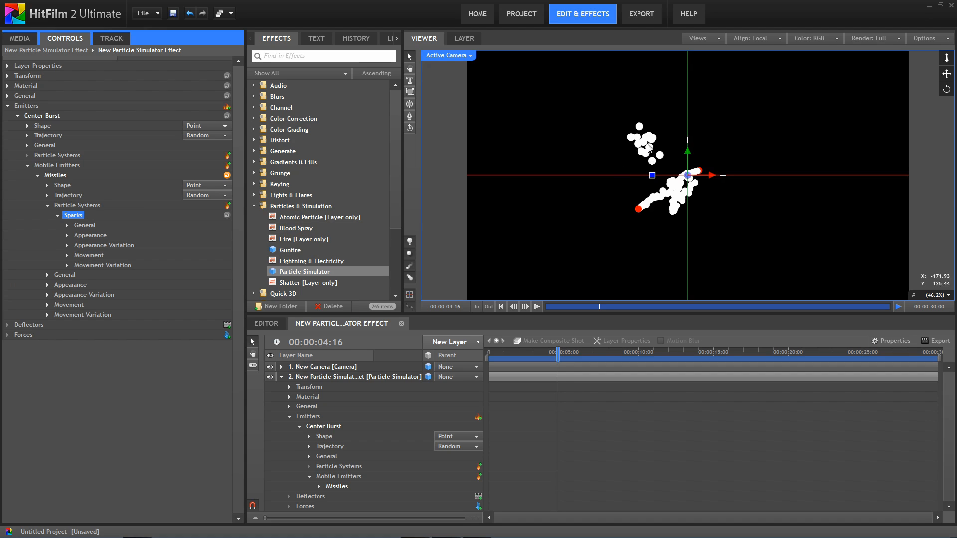
pyautogui.moveTo(649, 149)
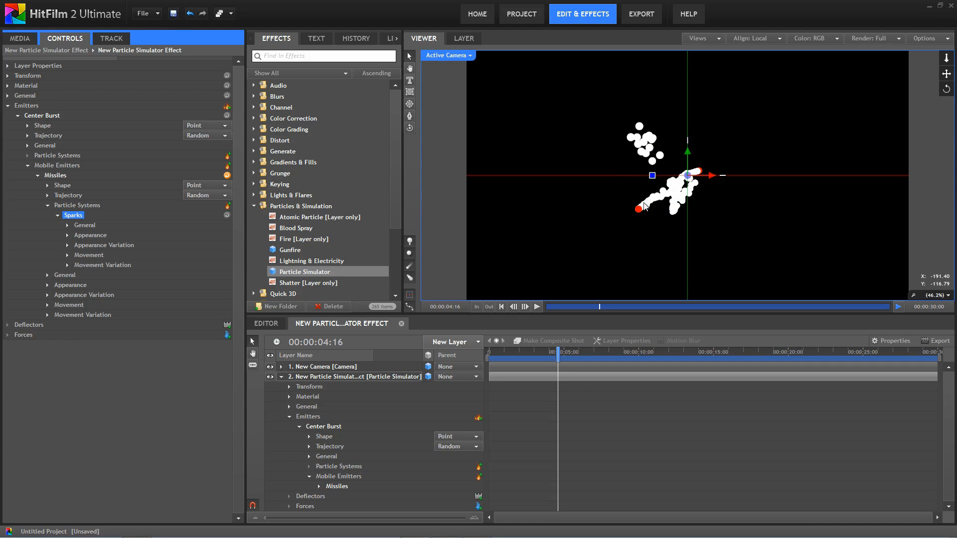
pyautogui.moveTo(644, 208)
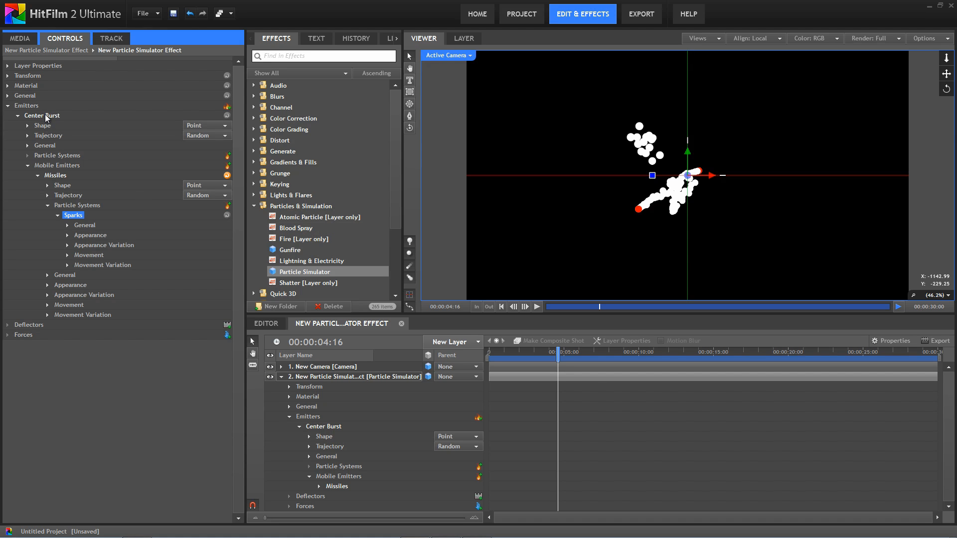
# - Keyframe Center Burst Active at 1:00, set Missiles to 1094 particles per second, and play
pyautogui.click(42, 115)
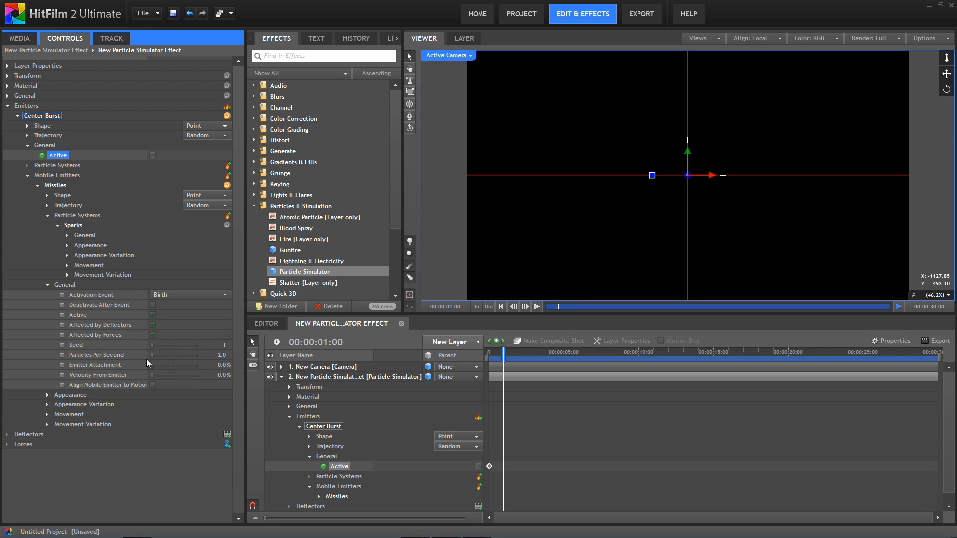
pyautogui.moveTo(262, 359)
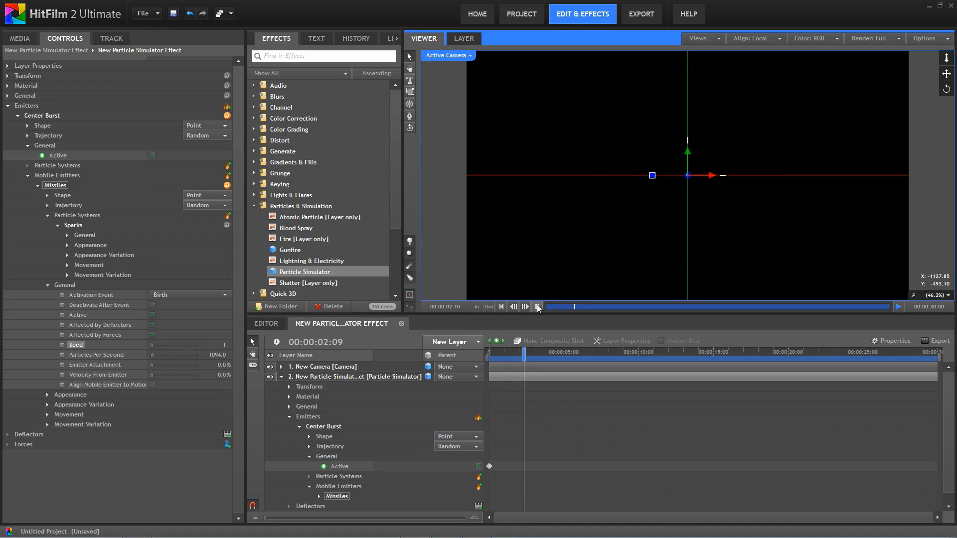
pyautogui.click(537, 306)
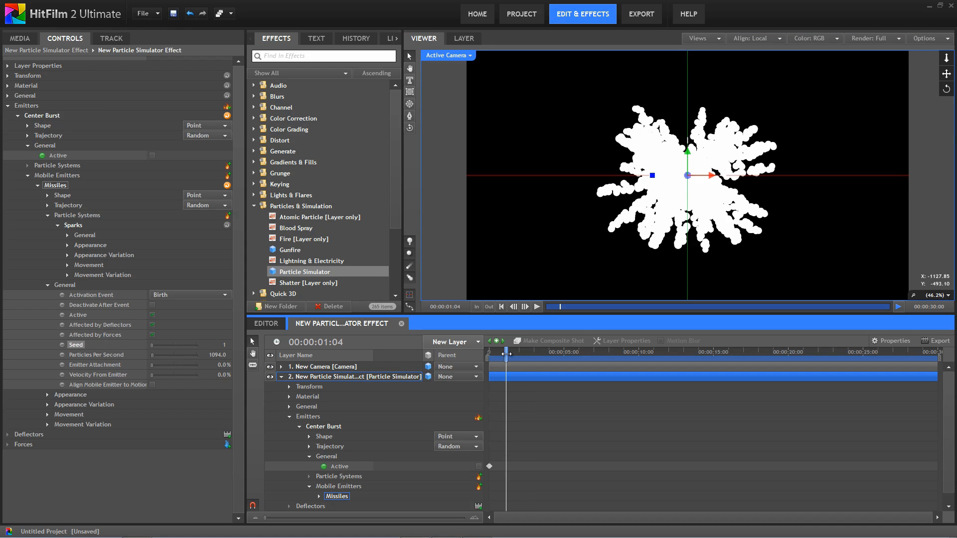
# - Return the playhead to one second and select the Sparks particle system's Appearance
pyautogui.moveTo(510, 352); pyautogui.dragTo(505, 352)
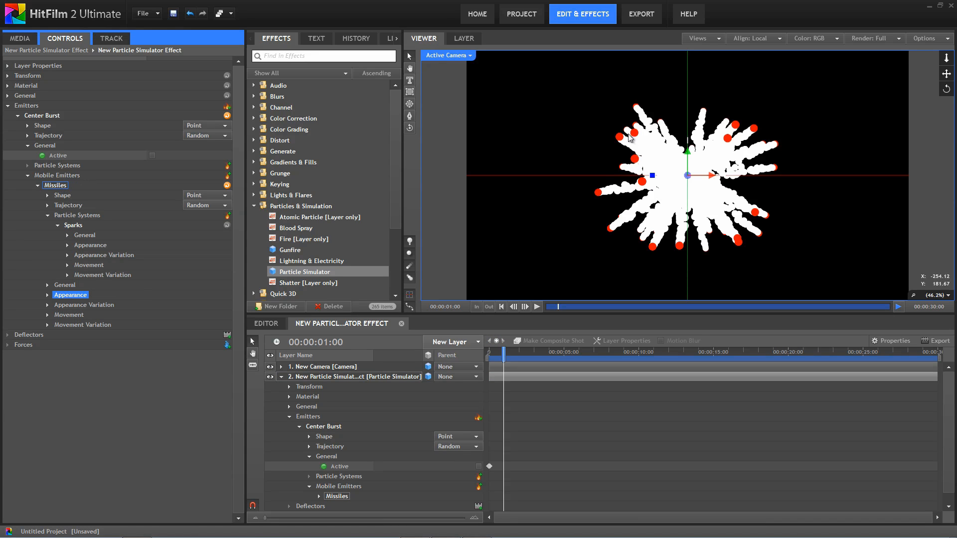
pyautogui.moveTo(622, 139)
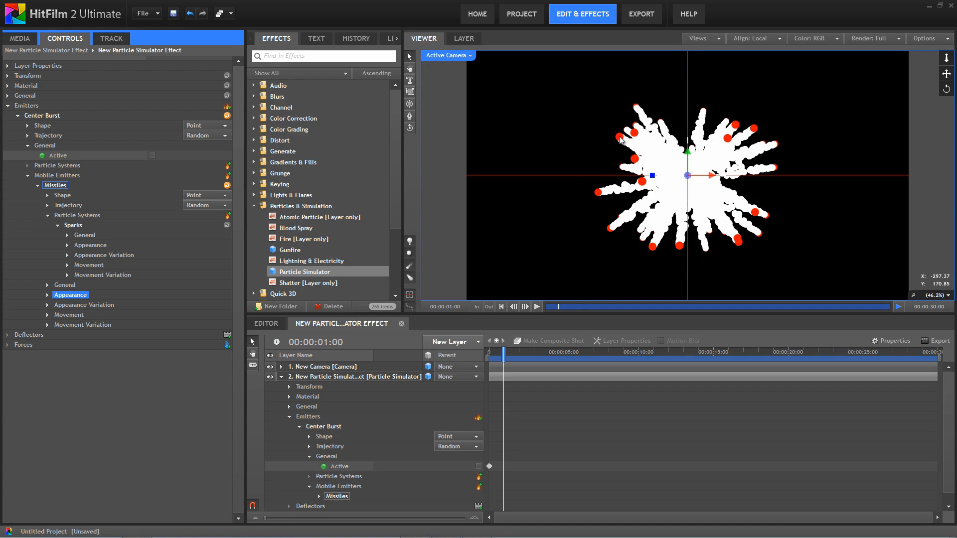
pyautogui.moveTo(650, 127)
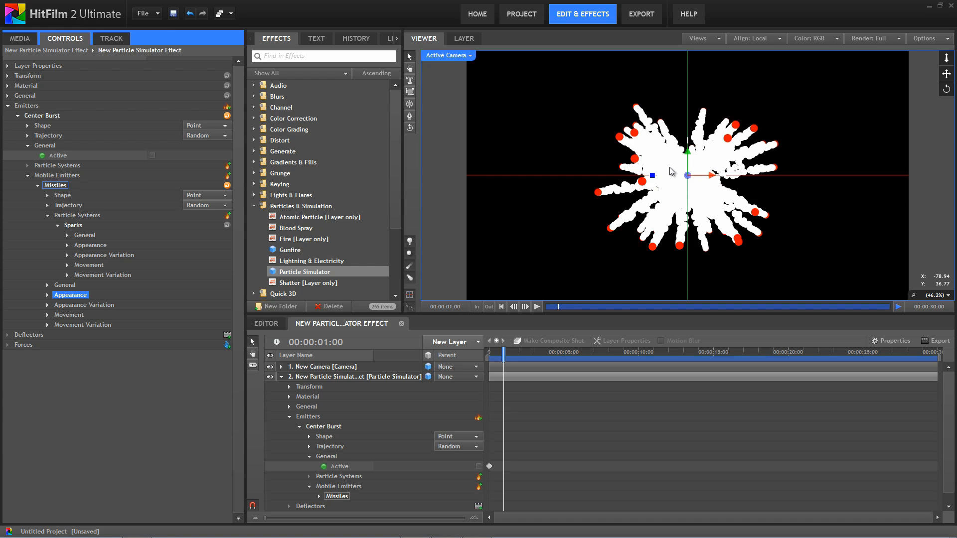
pyautogui.click(73, 224)
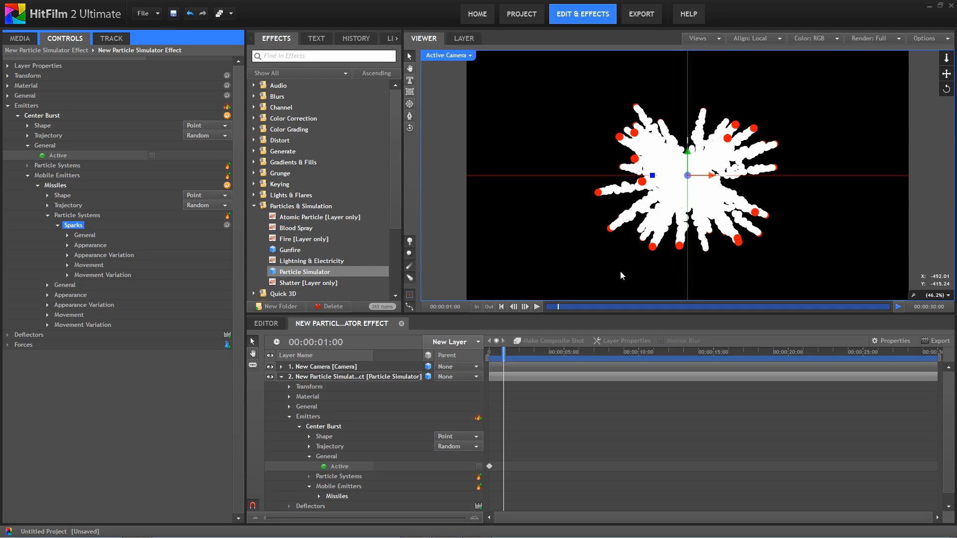
pyautogui.moveTo(726, 278)
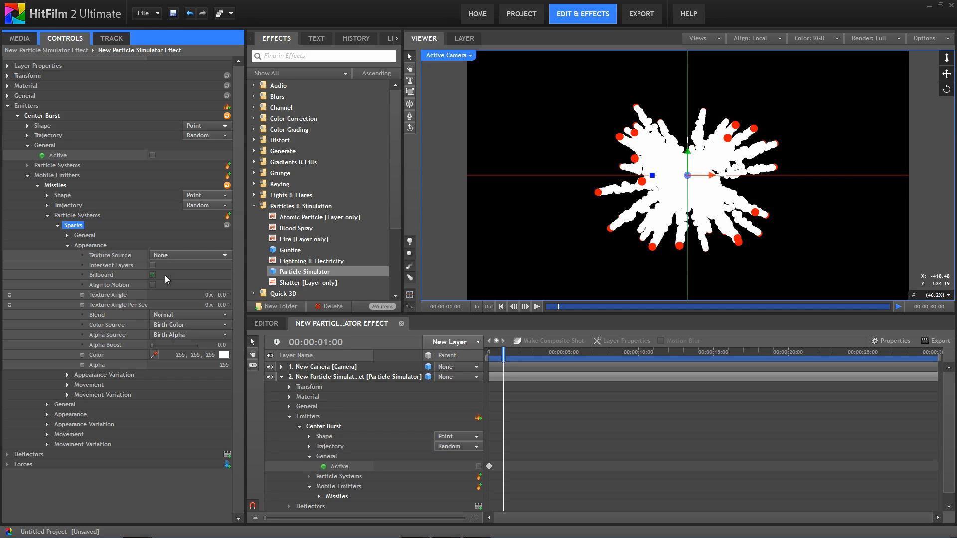
# - Give Sparks the built-in Smoke Thickness 3 texture with additive blending
pyautogui.click(189, 254)
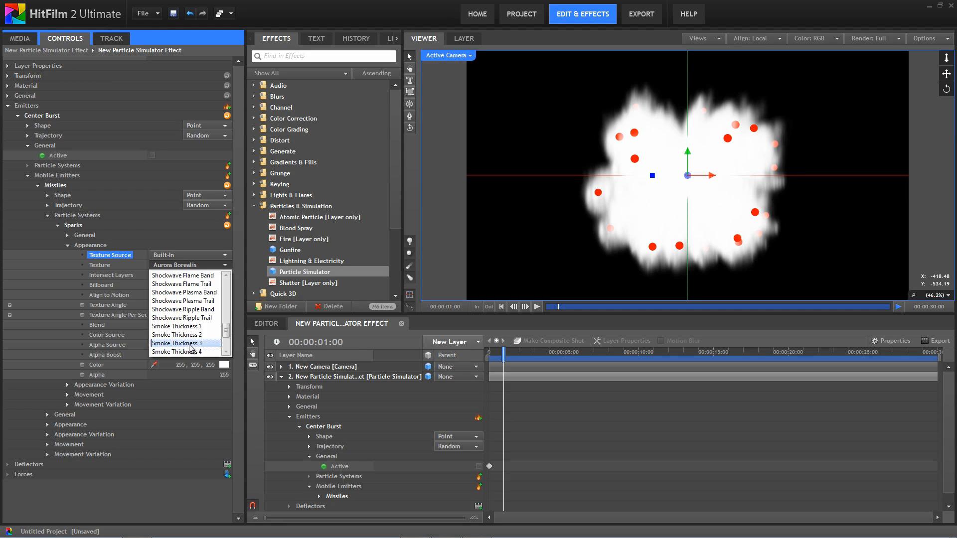
pyautogui.click(186, 342)
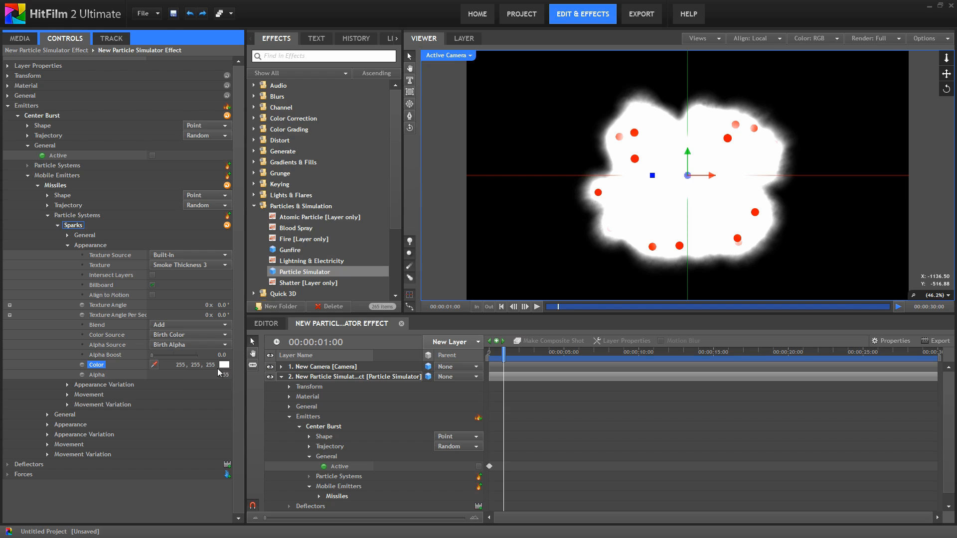
# - Set the Sparks colour to blue, then refine it to a pale blue (137, 194, 255)
pyautogui.click(223, 365)
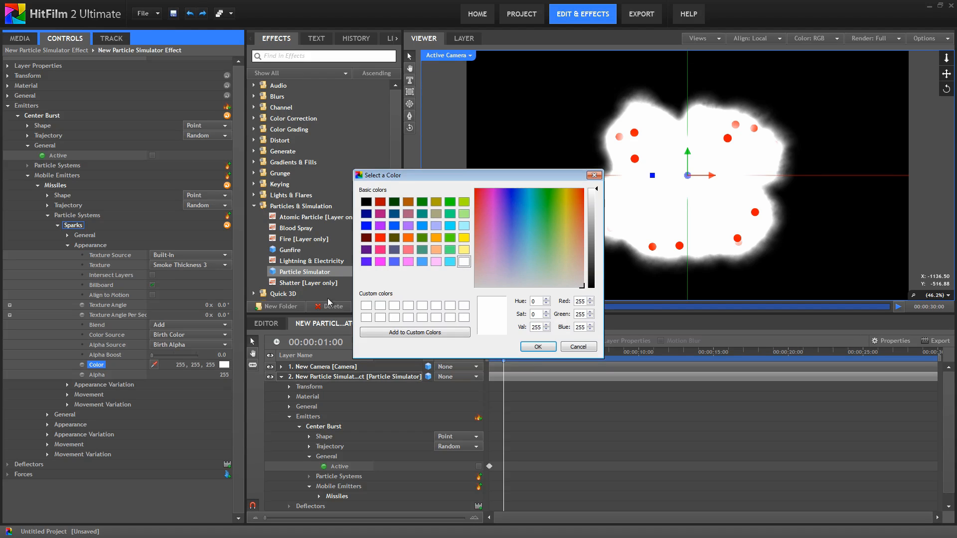
pyautogui.click(365, 225)
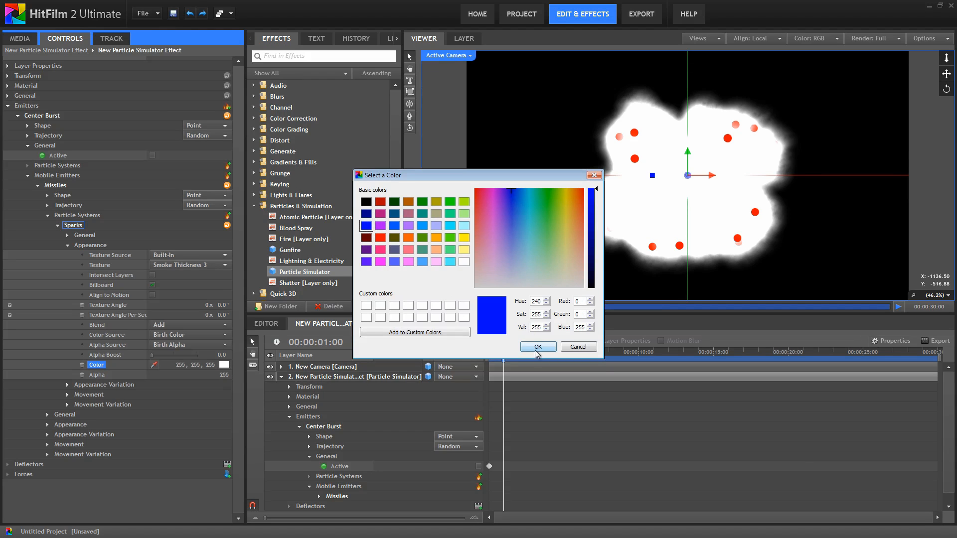
pyautogui.click(537, 346)
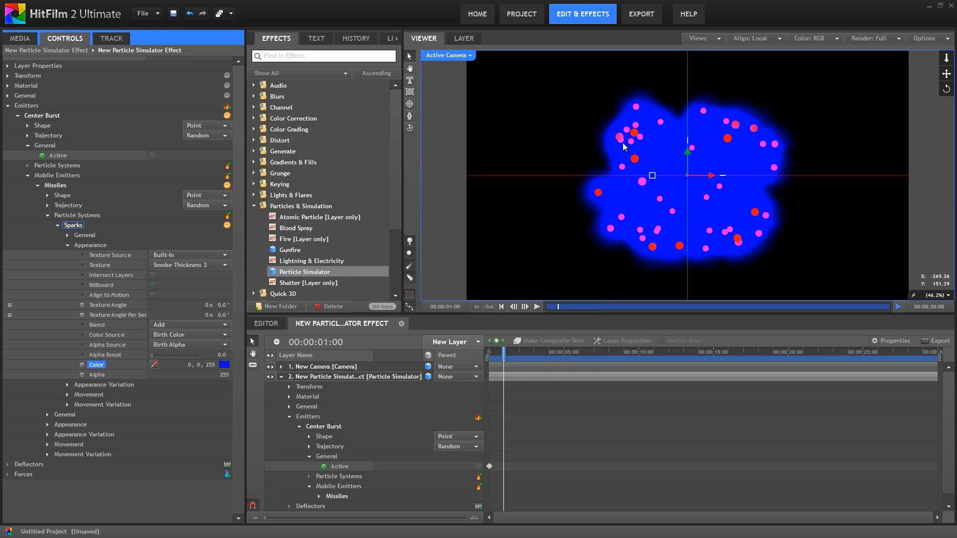
pyautogui.moveTo(662, 253)
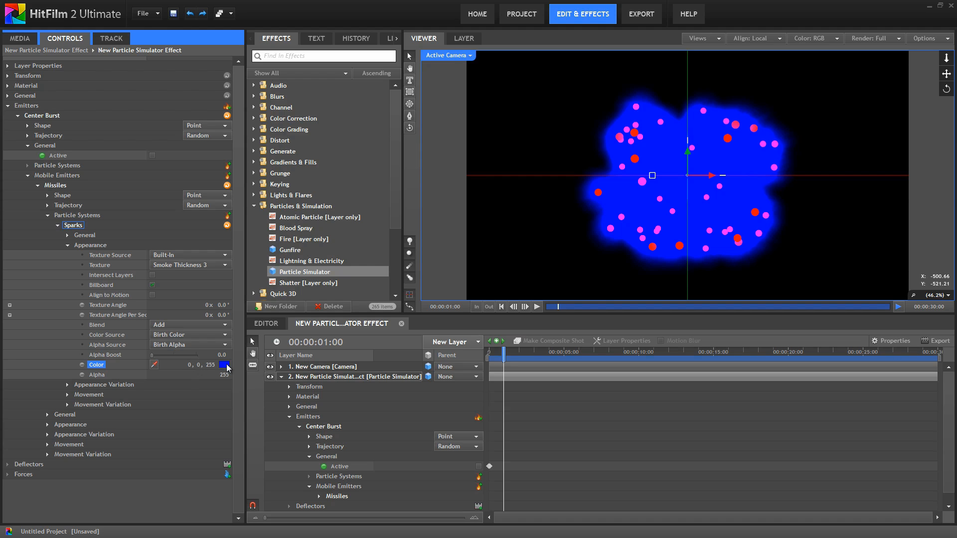
pyautogui.click(224, 365)
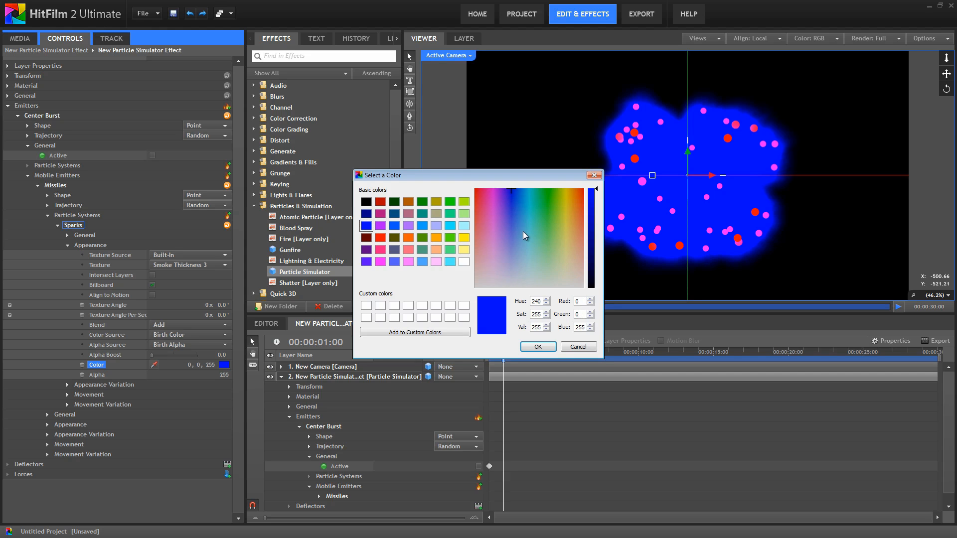
pyautogui.click(520, 243)
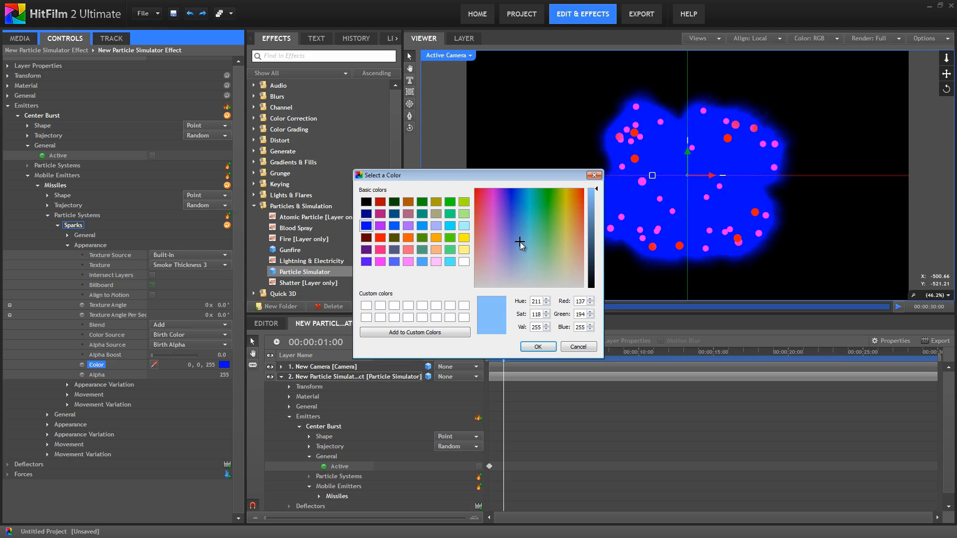
pyautogui.moveTo(583, 311)
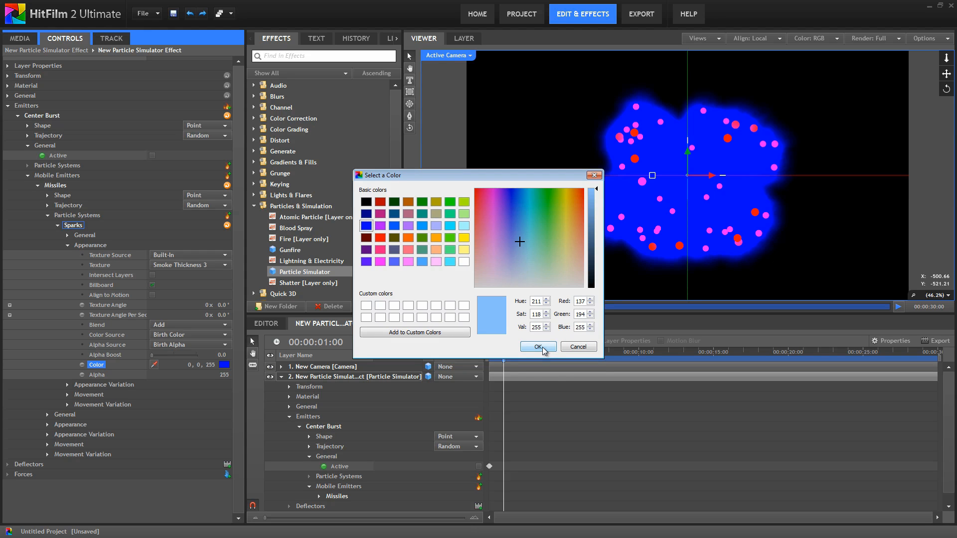
pyautogui.click(536, 347)
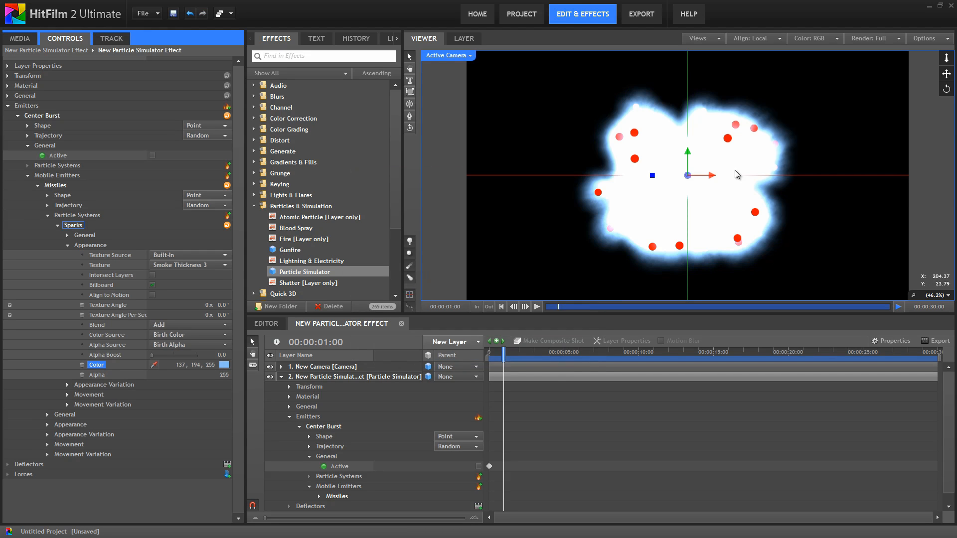
pyautogui.moveTo(670, 119)
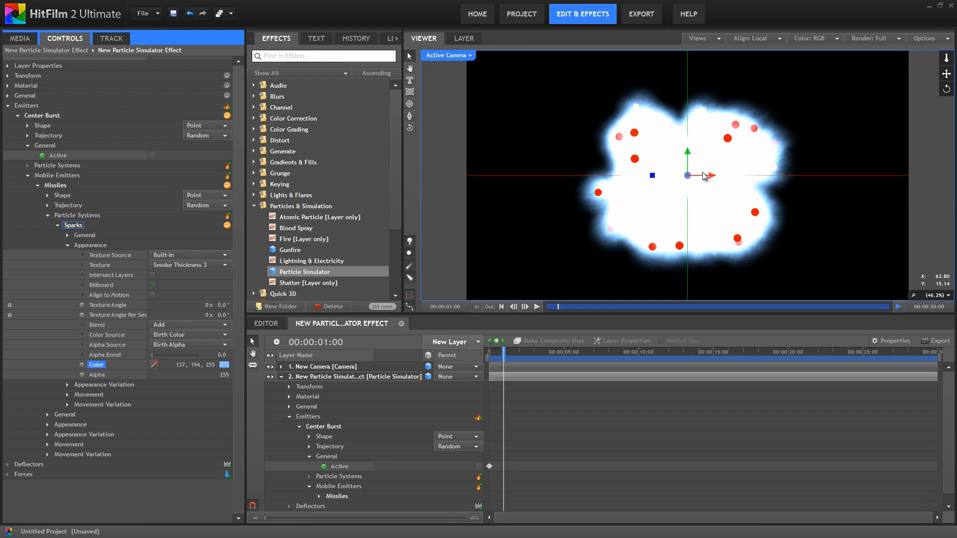
pyautogui.moveTo(637, 179)
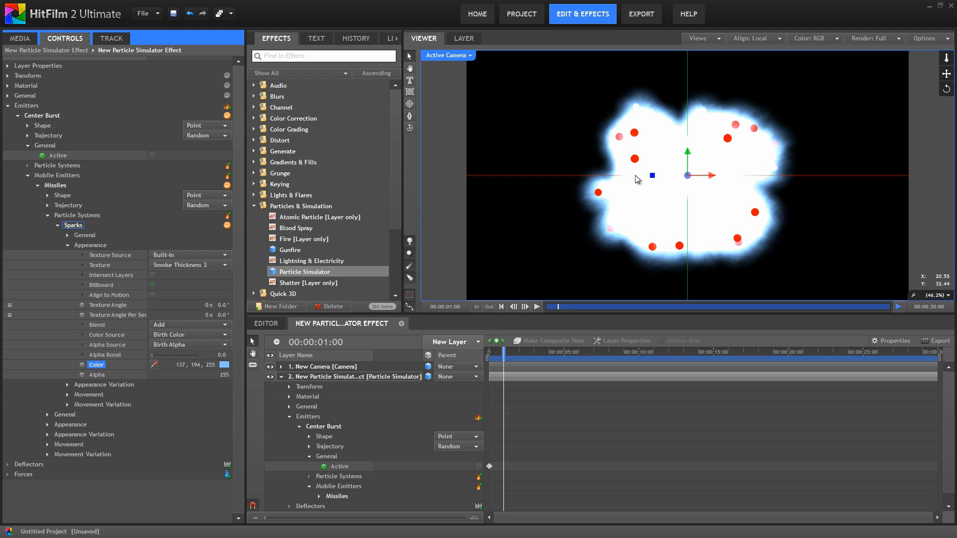
pyautogui.moveTo(67, 249)
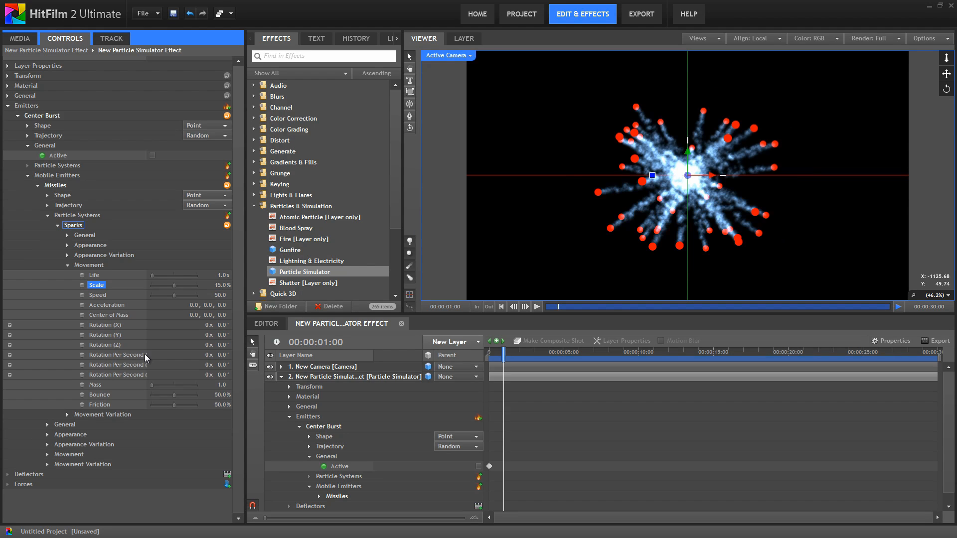
pyautogui.moveTo(701, 228)
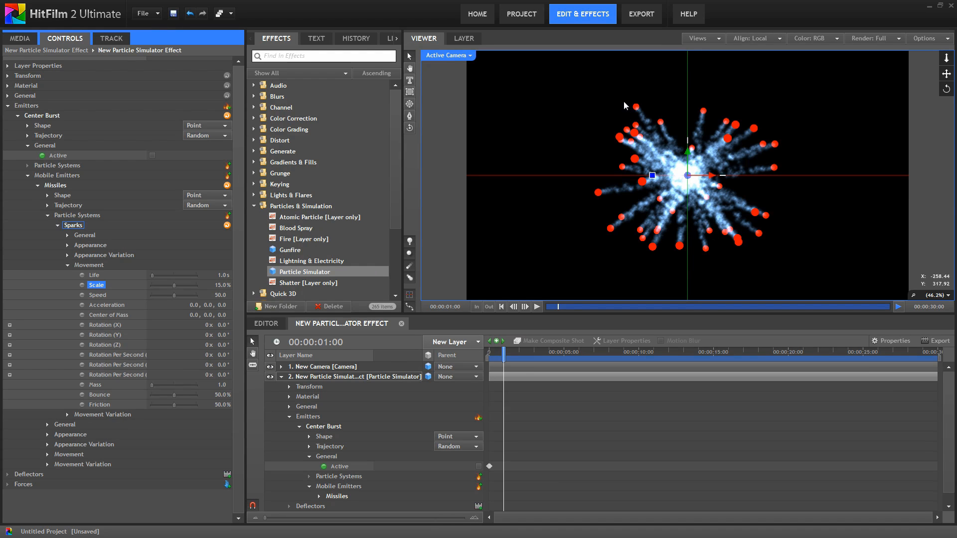
pyautogui.moveTo(77, 209)
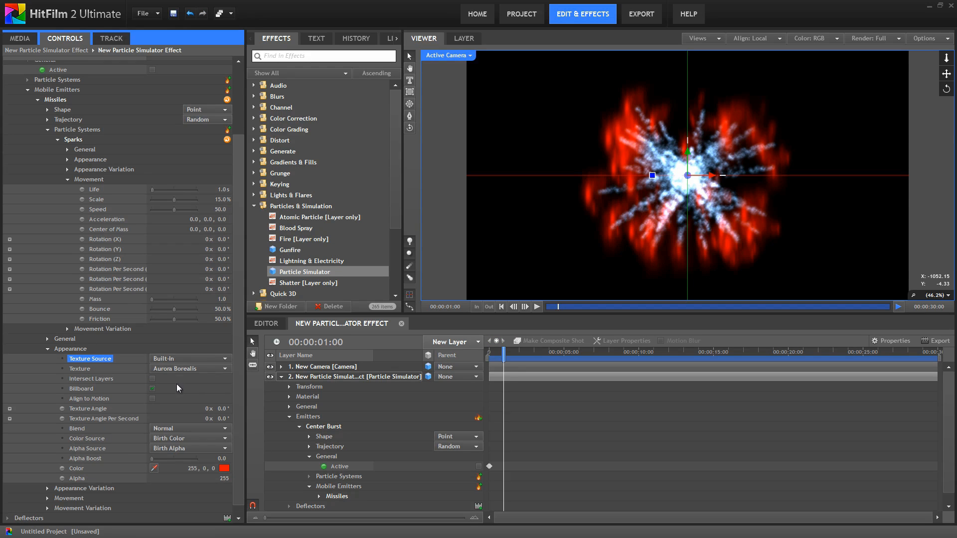
# - Give Missiles the Snow Flakes (Heavy) texture tinted 143, 182, 255, and play from the start
pyautogui.click(190, 367)
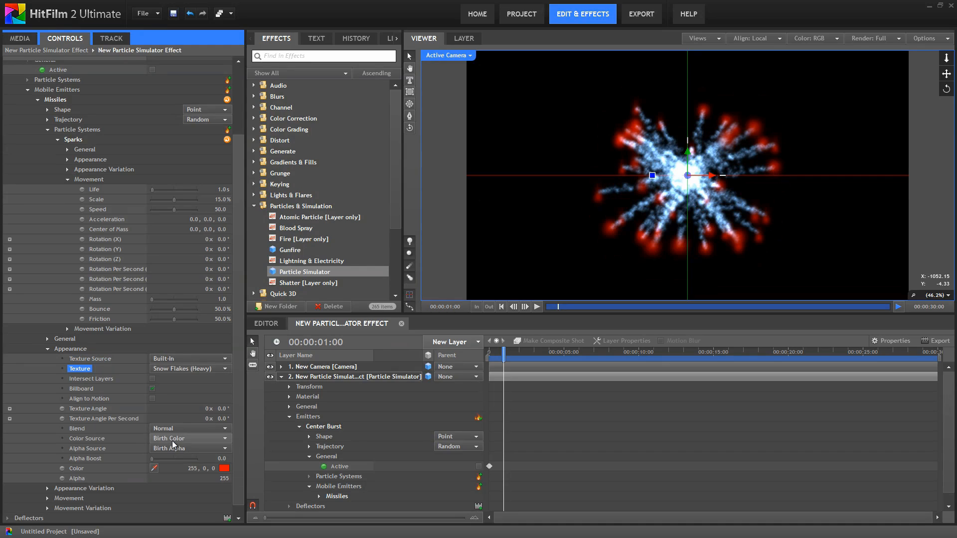
pyautogui.click(224, 469)
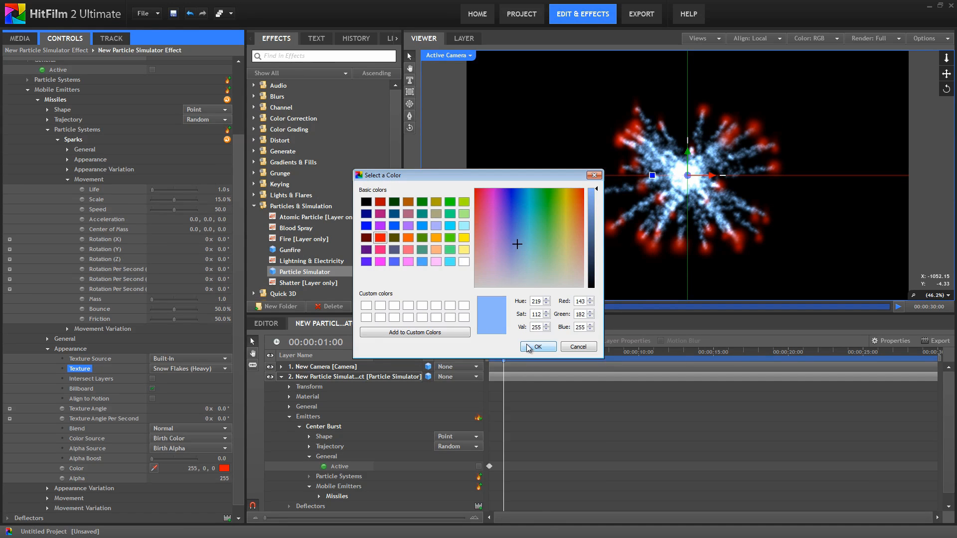
pyautogui.click(536, 346)
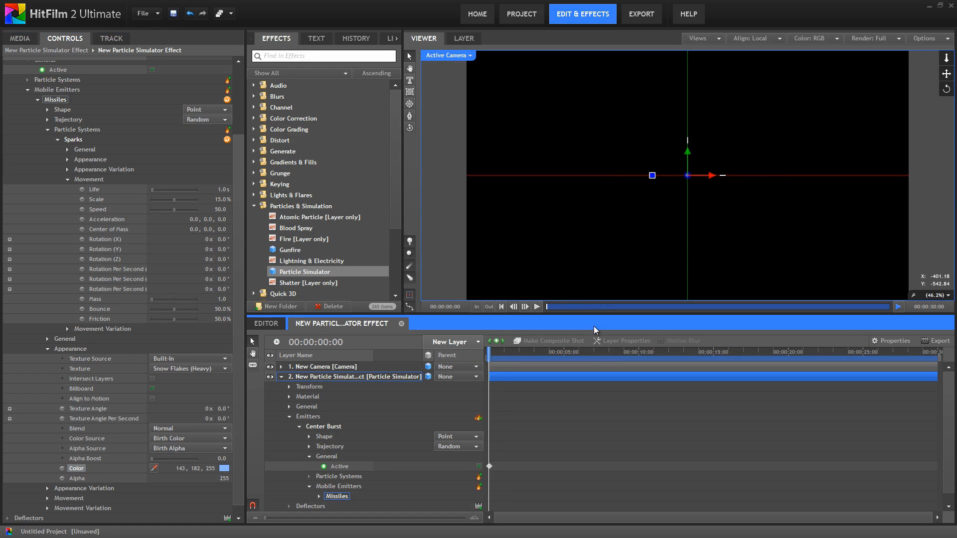
pyautogui.moveTo(537, 307)
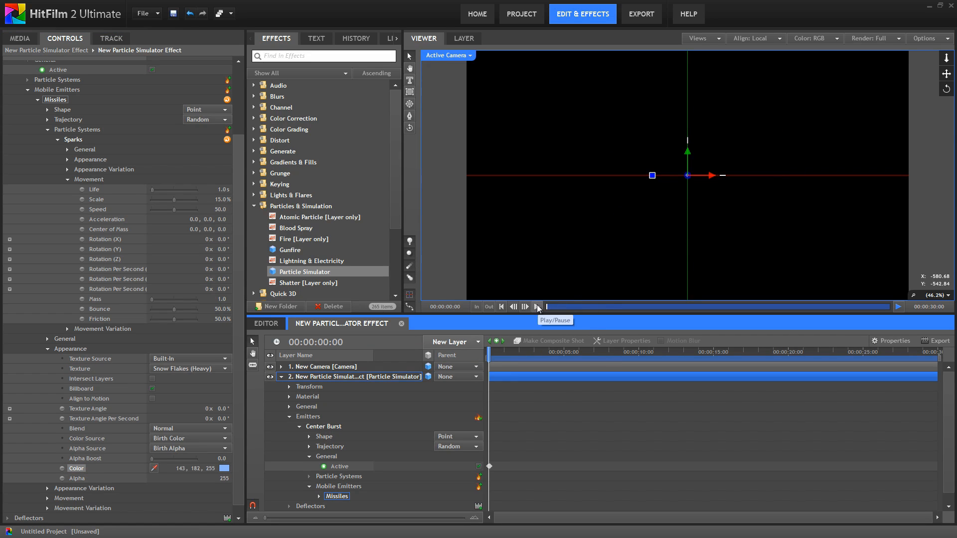
pyautogui.click(536, 307)
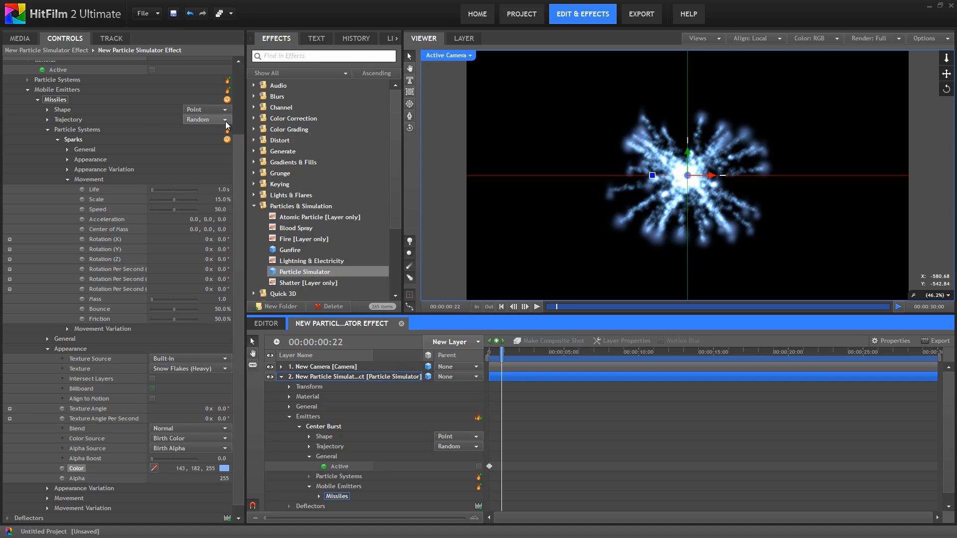
# - Switch the Missiles to a Cone trajectory and replay the spark preview from the start
pyautogui.click(206, 119)
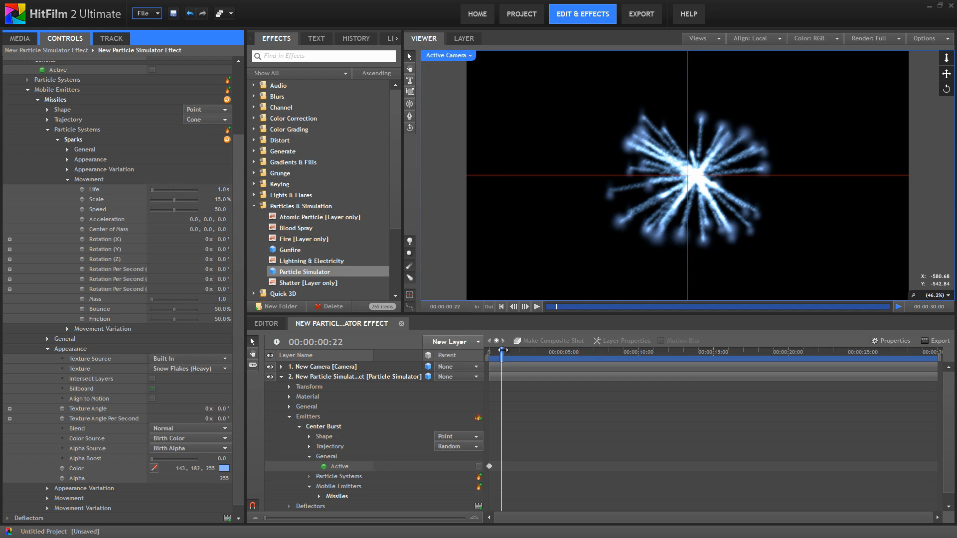
pyautogui.click(501, 306)
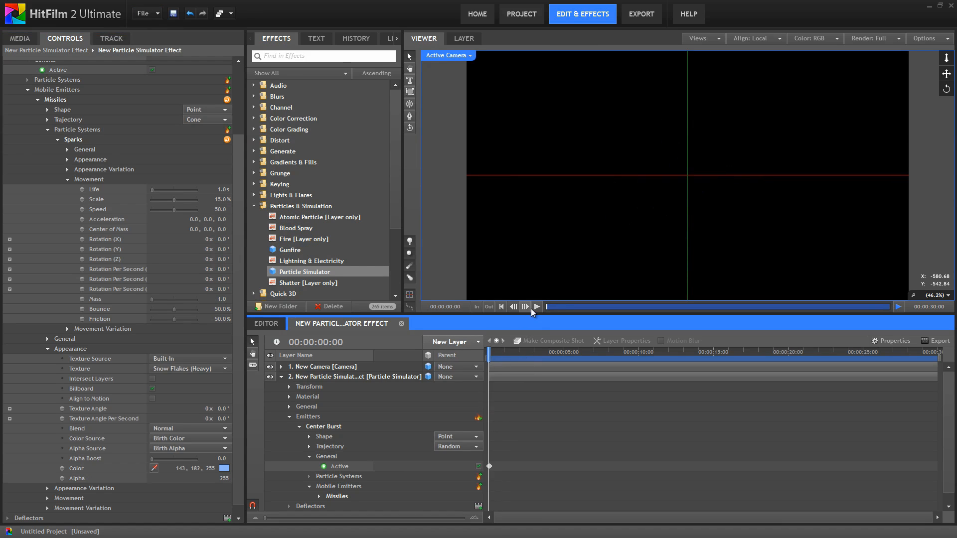
pyautogui.click(536, 307)
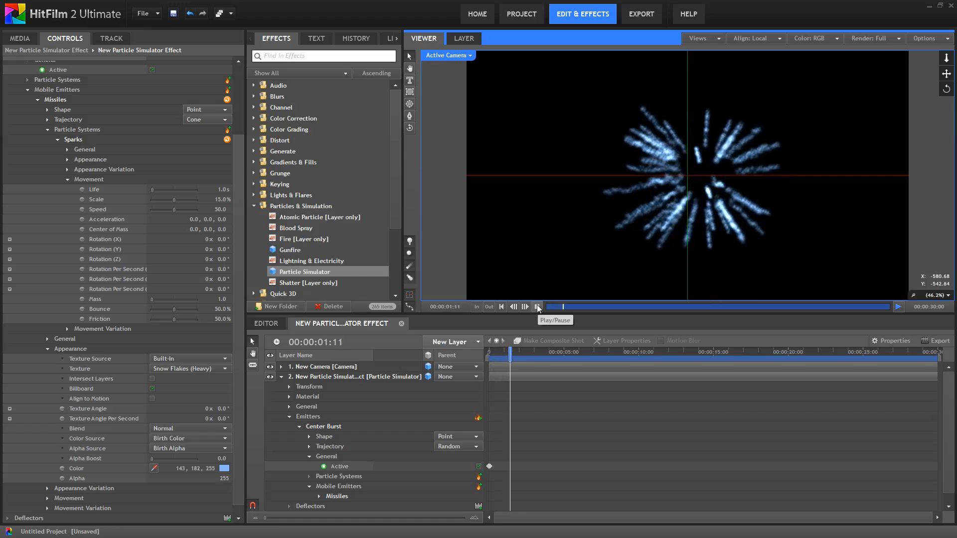
pyautogui.click(536, 306)
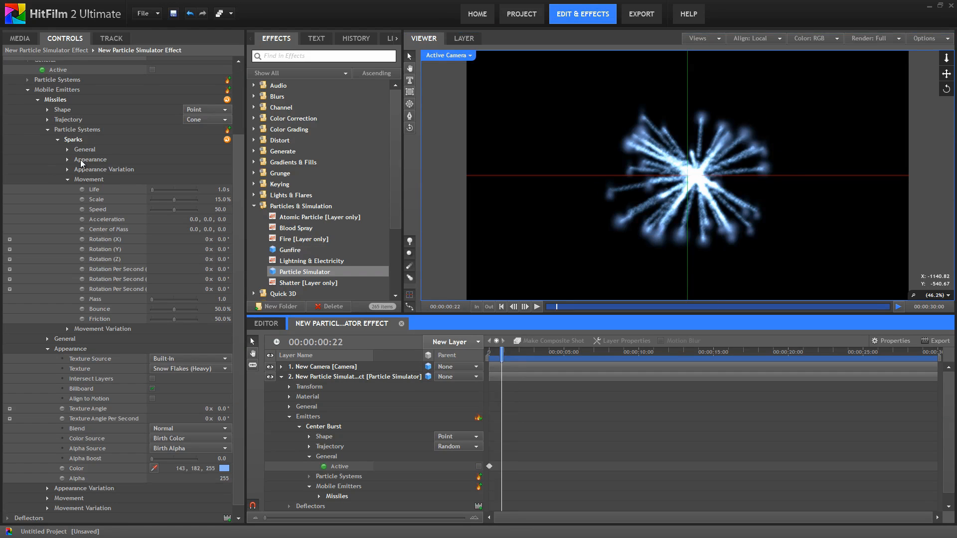
# - Reveal the Missiles trajectory settings with the preview parked about two seconds in
pyautogui.click(48, 120)
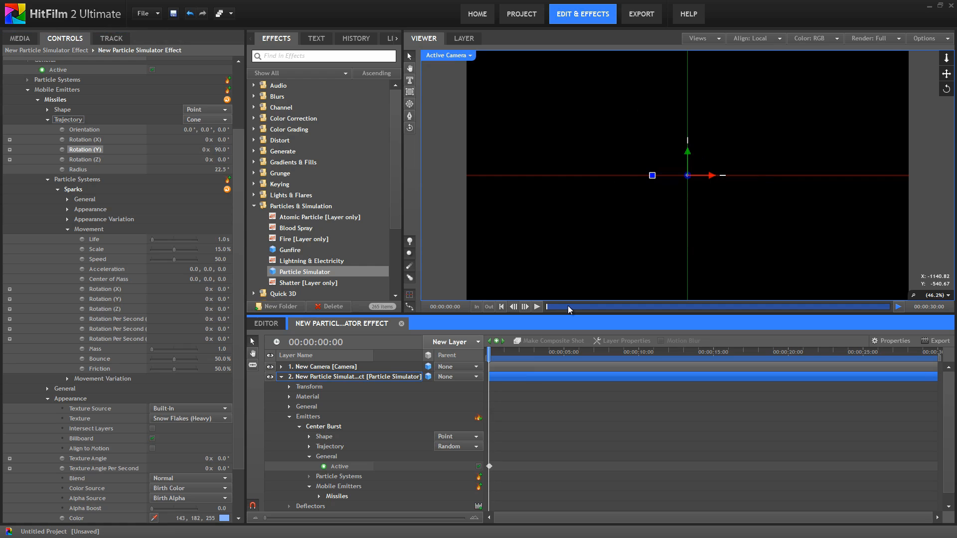
pyautogui.click(535, 307)
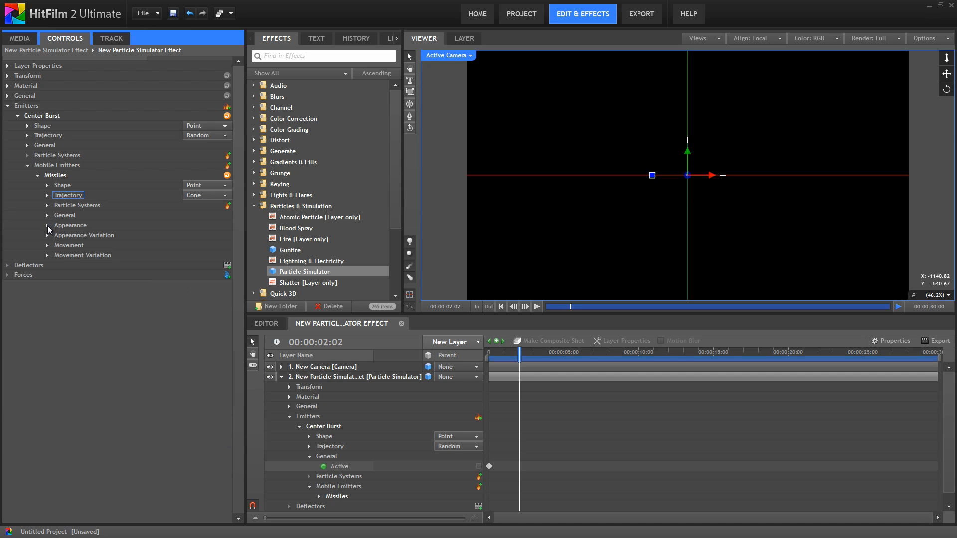
# - Expand the Missiles general settings, leaving the activation event on Birth
pyautogui.click(47, 215)
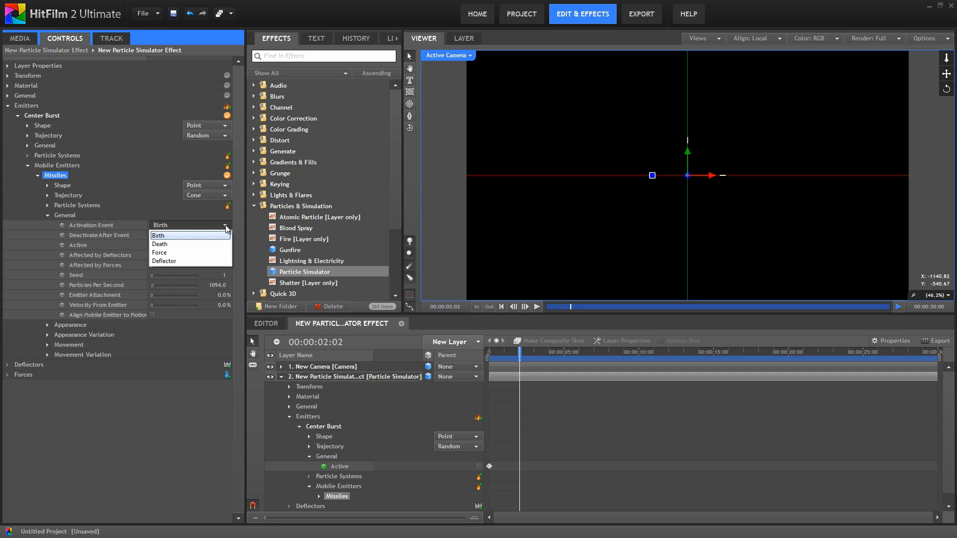
pyautogui.moveTo(204, 235)
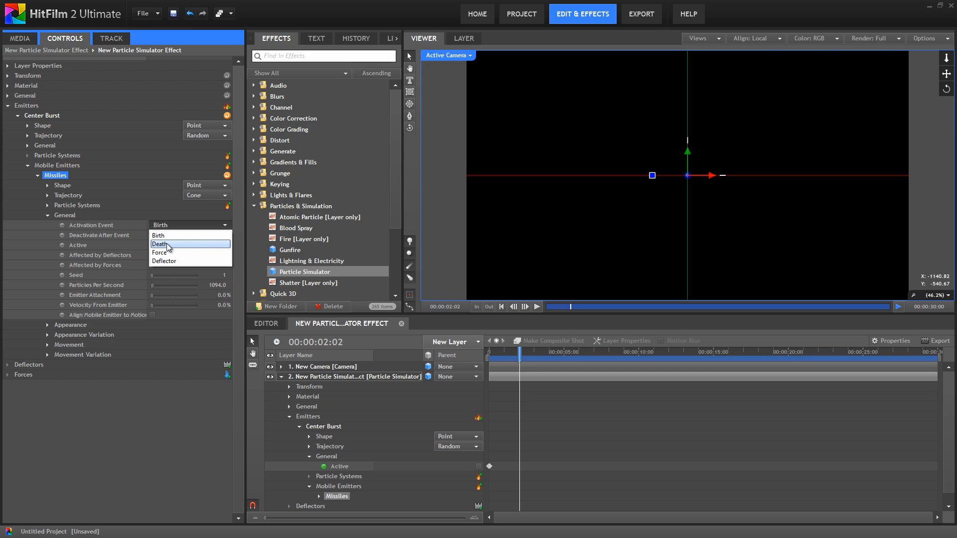
pyautogui.moveTo(186, 248)
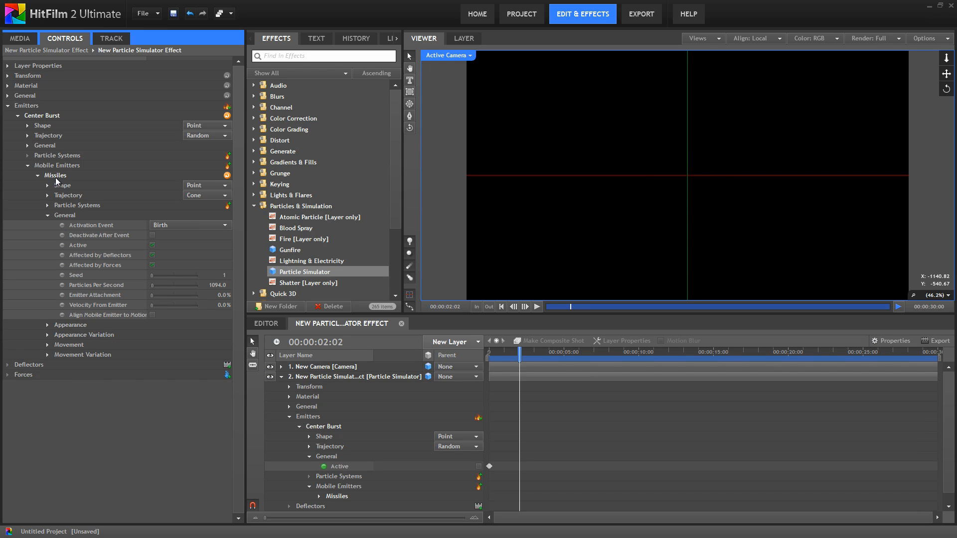
# - Duplicate the Missiles emitter as a new End Bursts emitter
pyautogui.rightClick(56, 175)
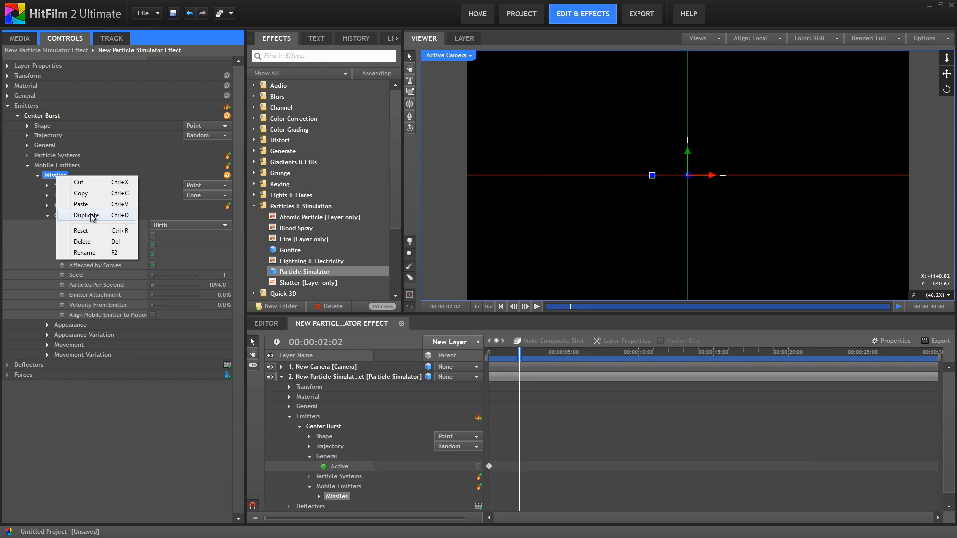
pyautogui.click(86, 216)
pyautogui.write('End Bursts')
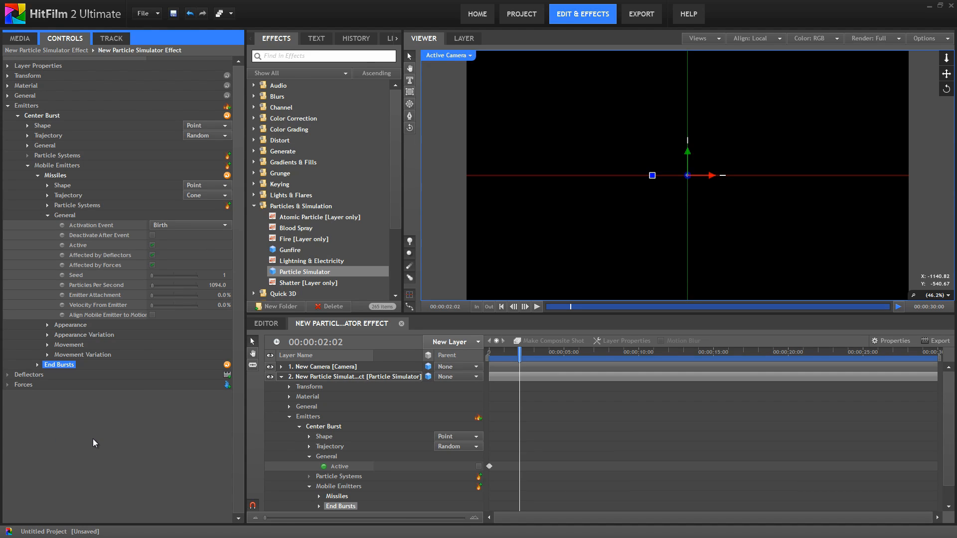
pyautogui.click(46, 175)
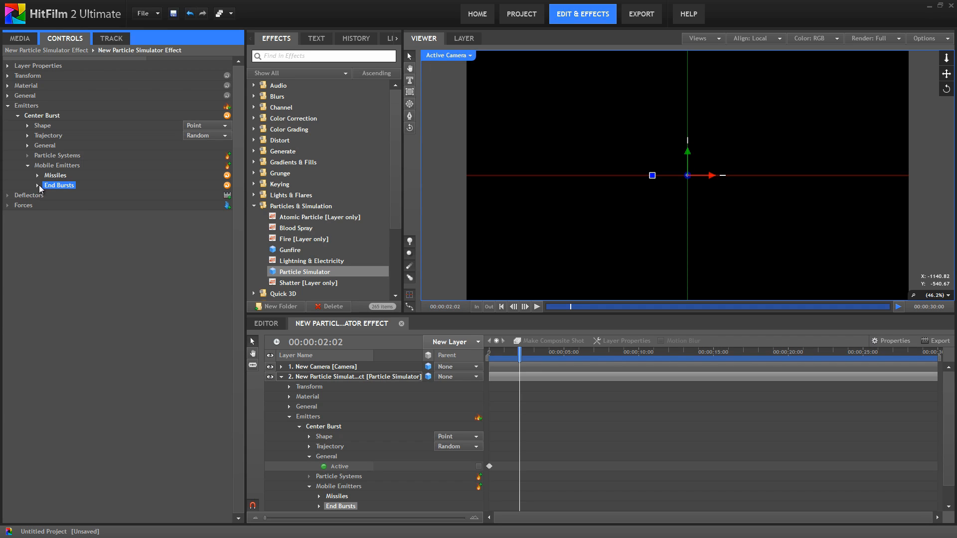
# - Set the End Bursts activation event to Death in its general settings
pyautogui.click(37, 186)
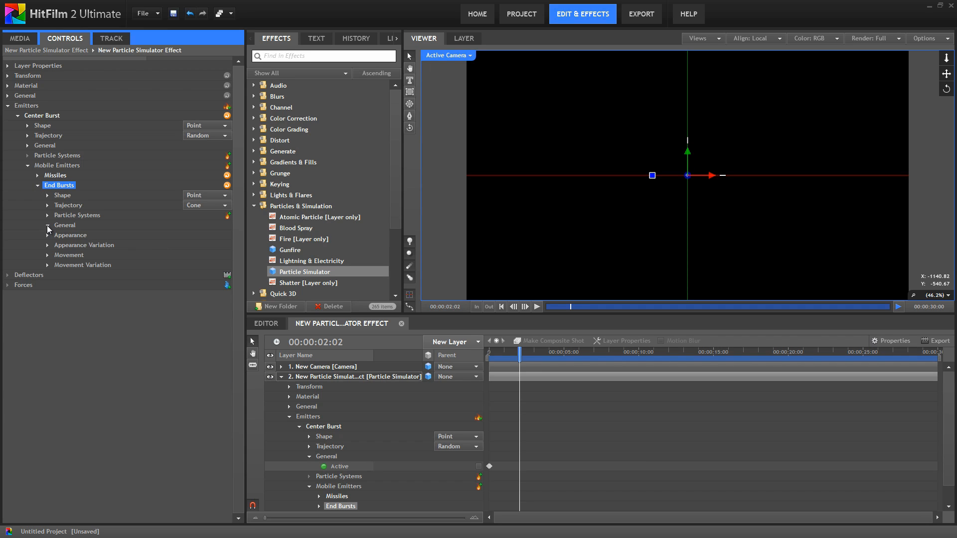
pyautogui.click(47, 224)
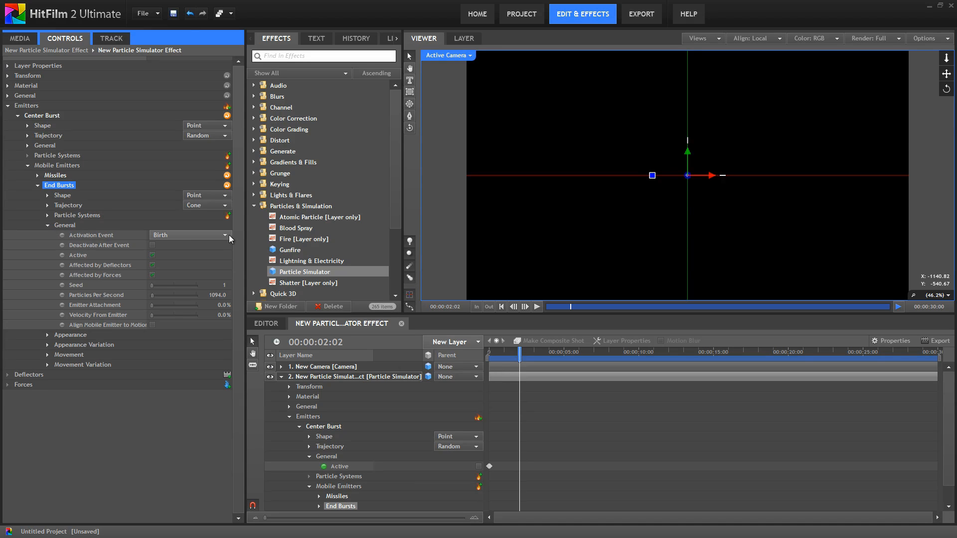
pyautogui.click(190, 235)
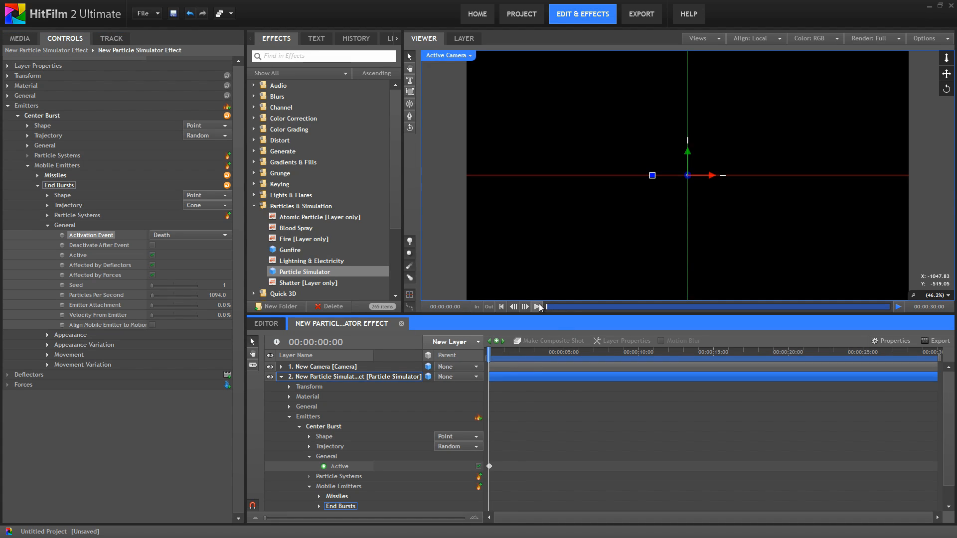
# - Rename the End Bursts particle system to End Burst Sparks with speed 150
pyautogui.click(524, 306)
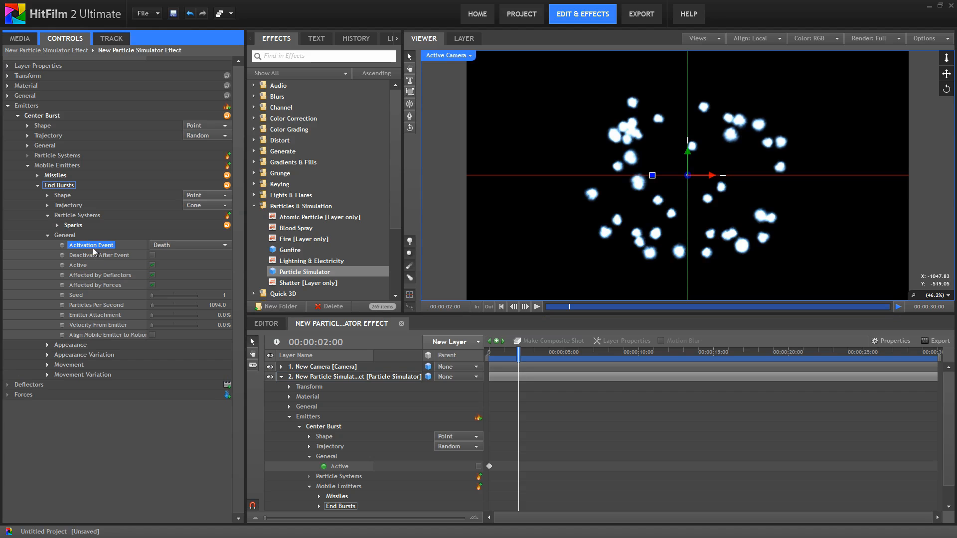
pyautogui.click(48, 226)
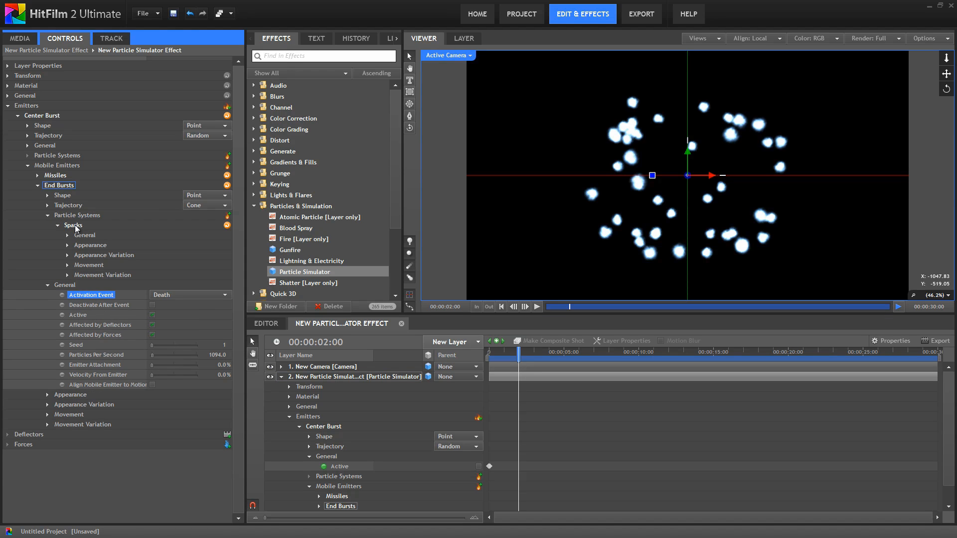
pyautogui.rightClick(73, 224)
pyautogui.write('End Bu')
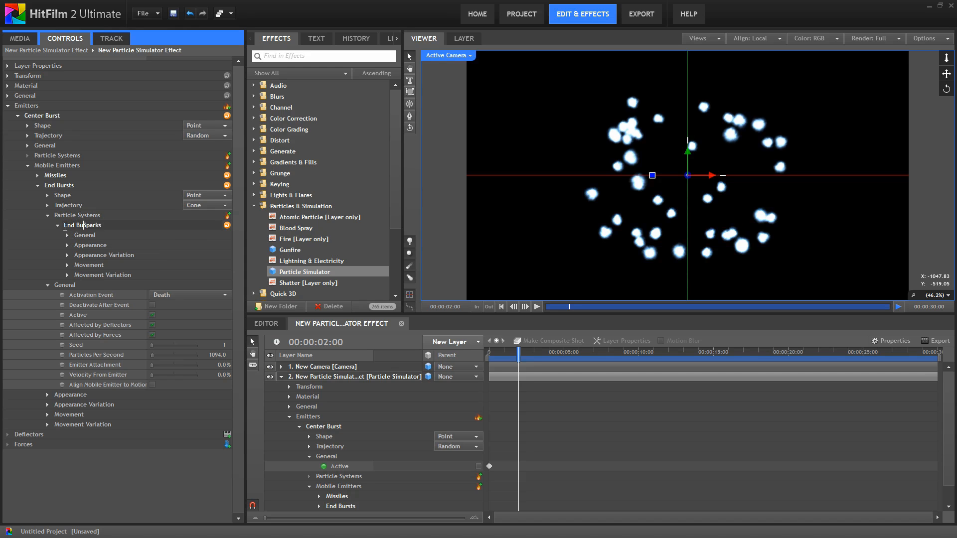
pyautogui.click(88, 224)
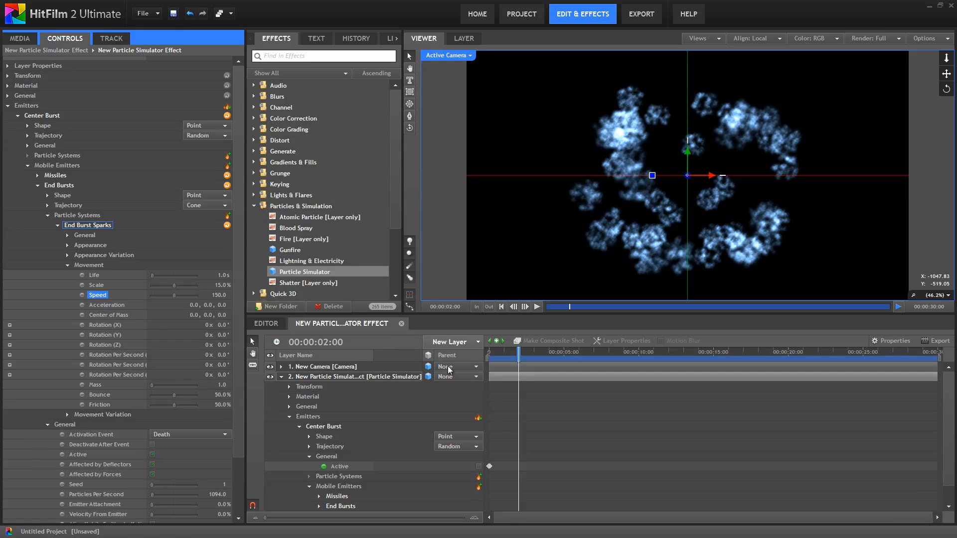
# - Replay the firework from the start to check the faster end bursts
pyautogui.click(499, 307)
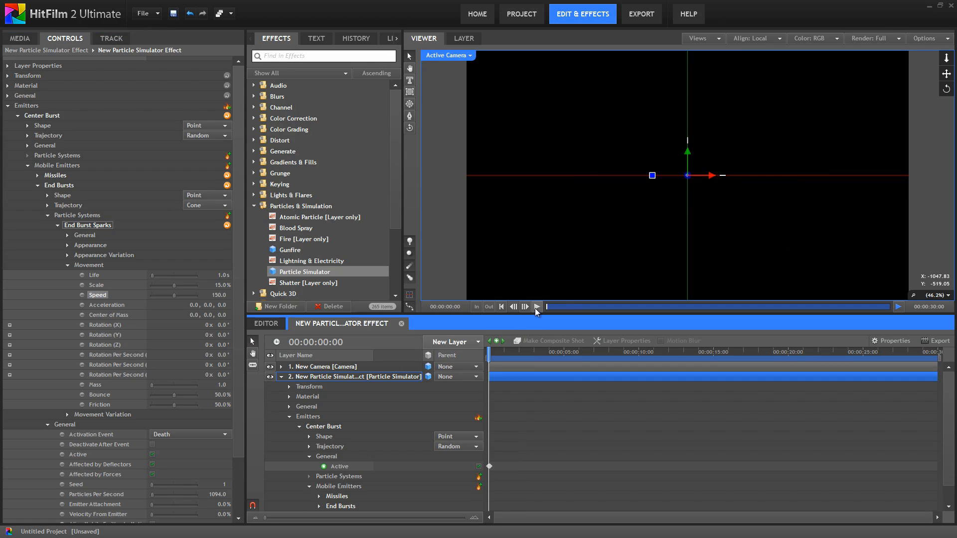
pyautogui.click(535, 307)
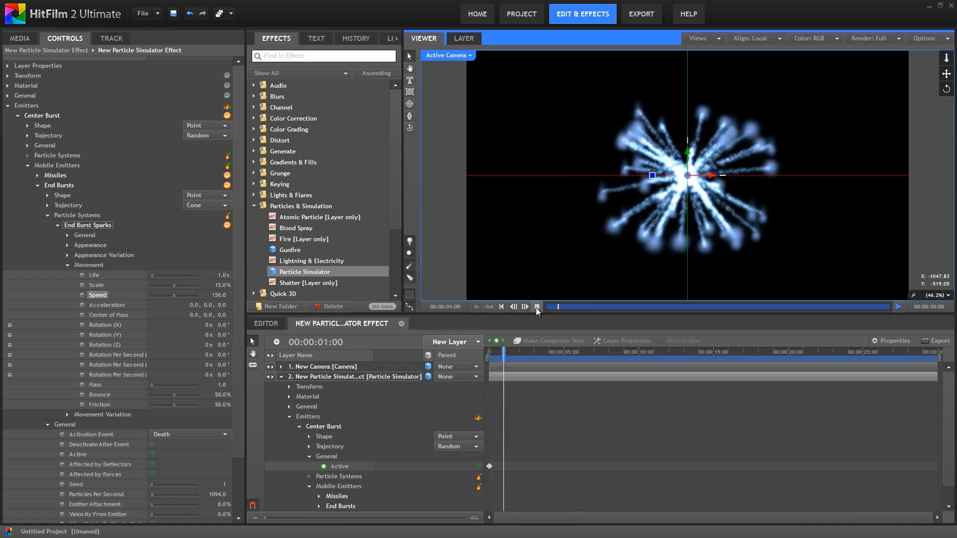
pyautogui.click(537, 307)
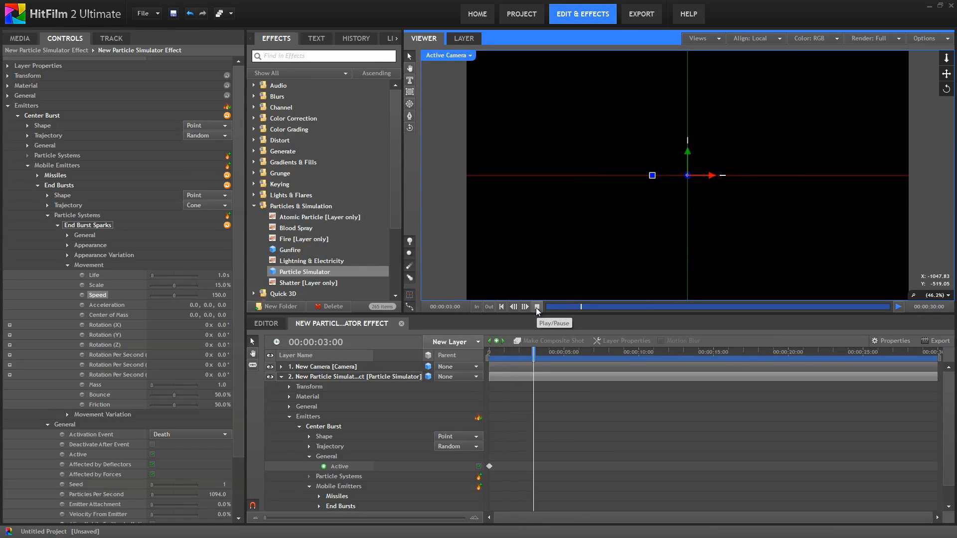
pyautogui.click(536, 306)
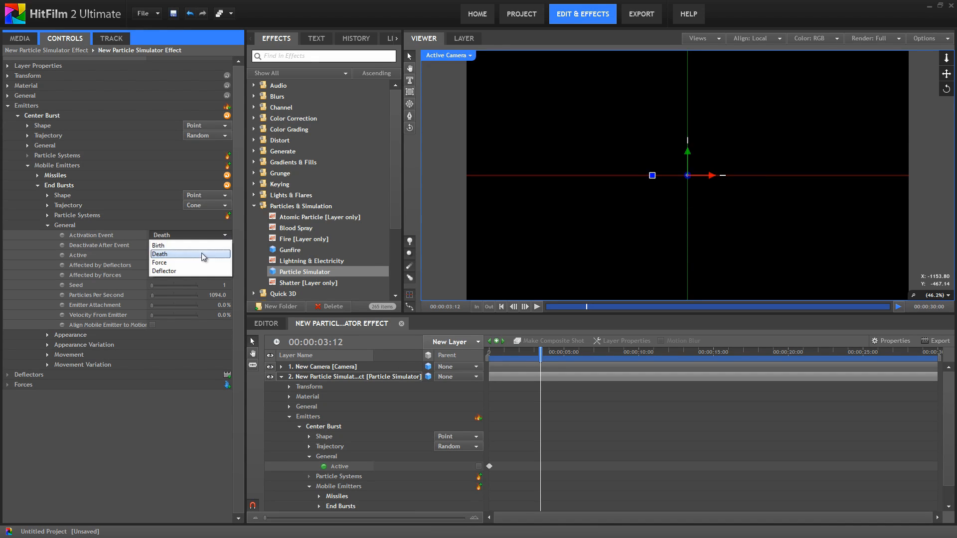
pyautogui.moveTo(176, 272)
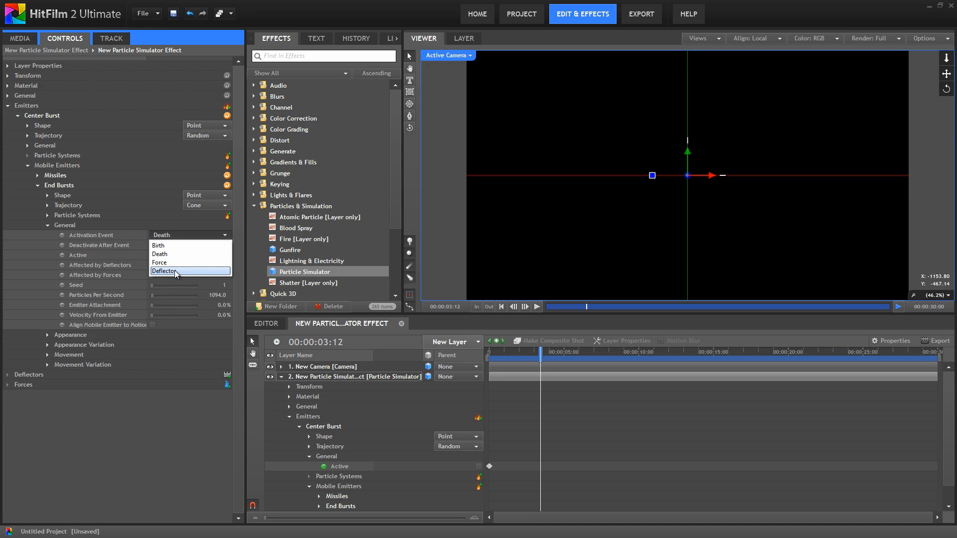
pyautogui.moveTo(165, 245)
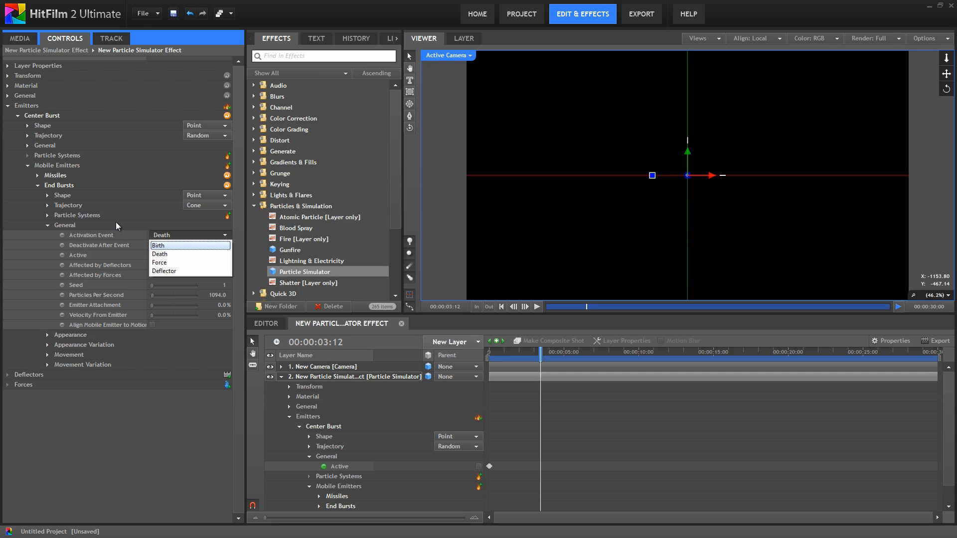
pyautogui.moveTo(123, 236)
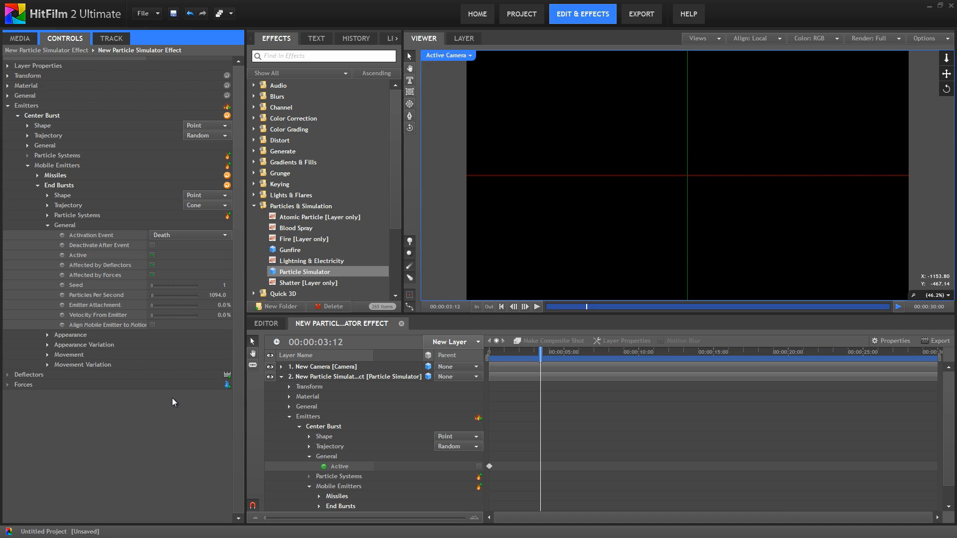
pyautogui.moveTo(519, 362)
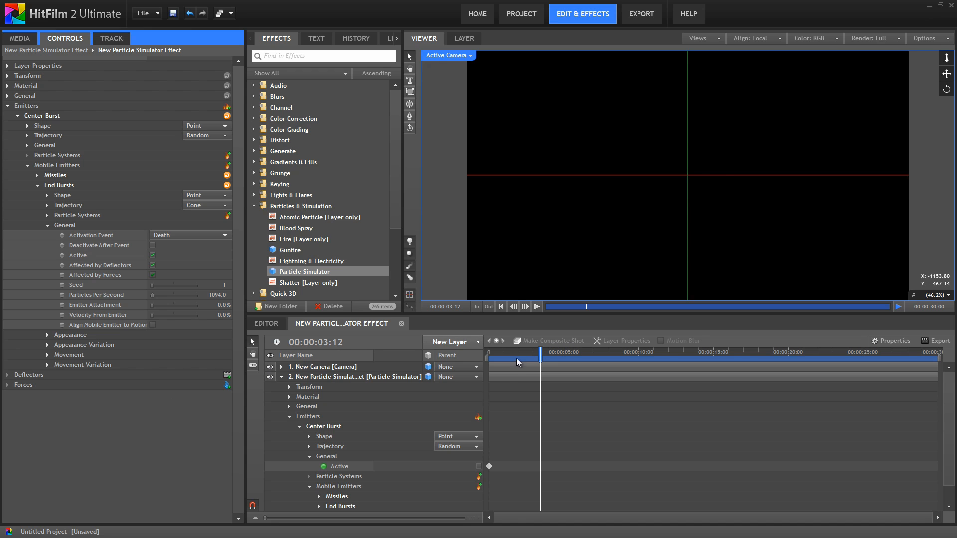
pyautogui.click(500, 306)
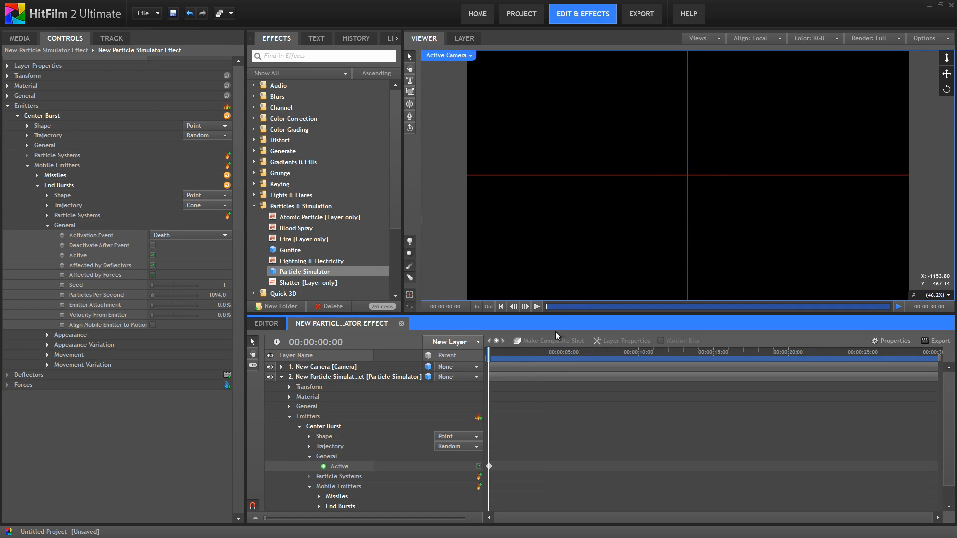
pyautogui.click(535, 307)
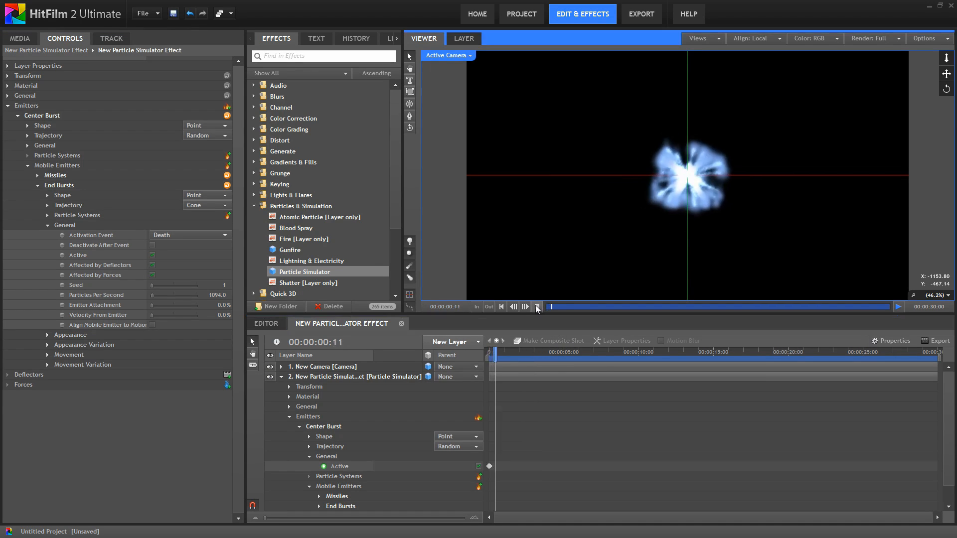
pyautogui.click(536, 306)
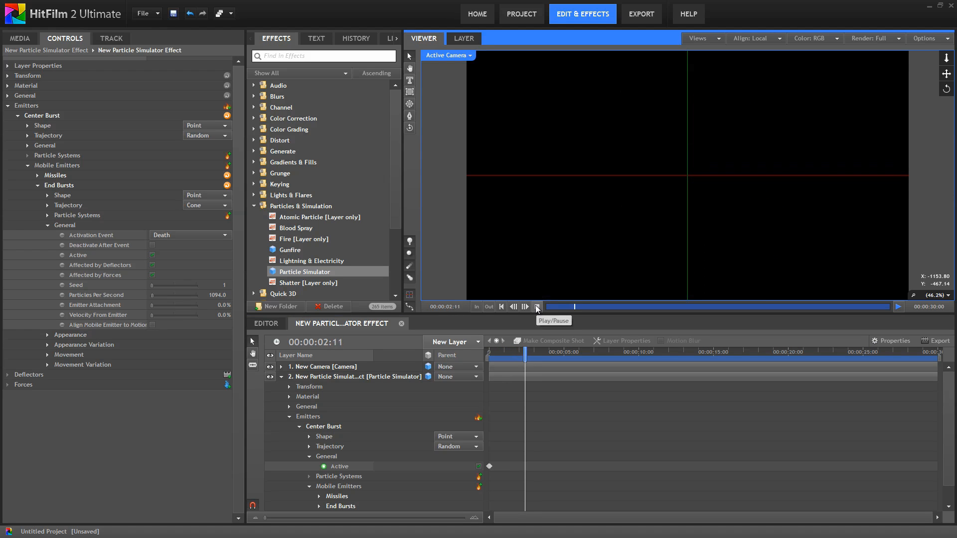
pyautogui.click(536, 306)
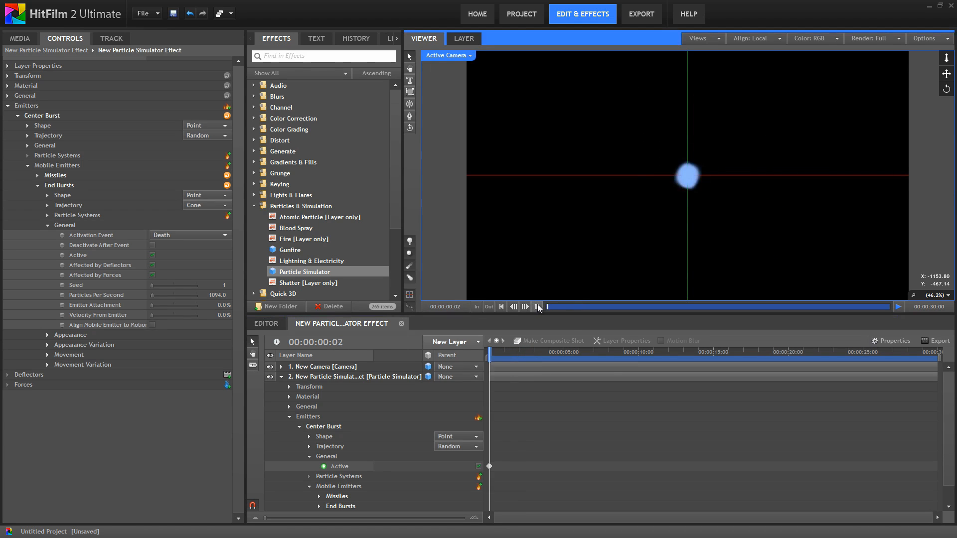